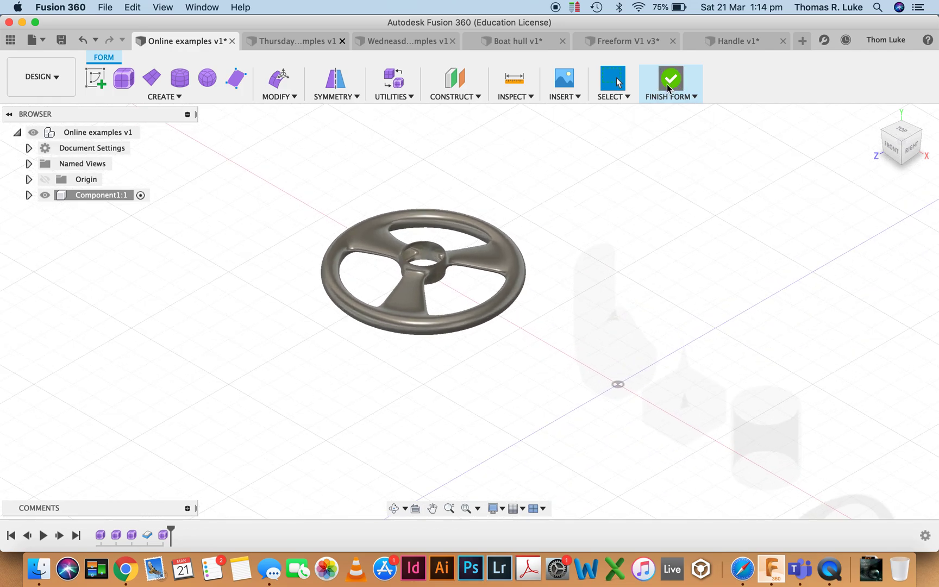
Finish the form edit so the steering wheel becomes a solid body beside the other examples.
{"action": "left_click", "coordinate": [671, 78]}
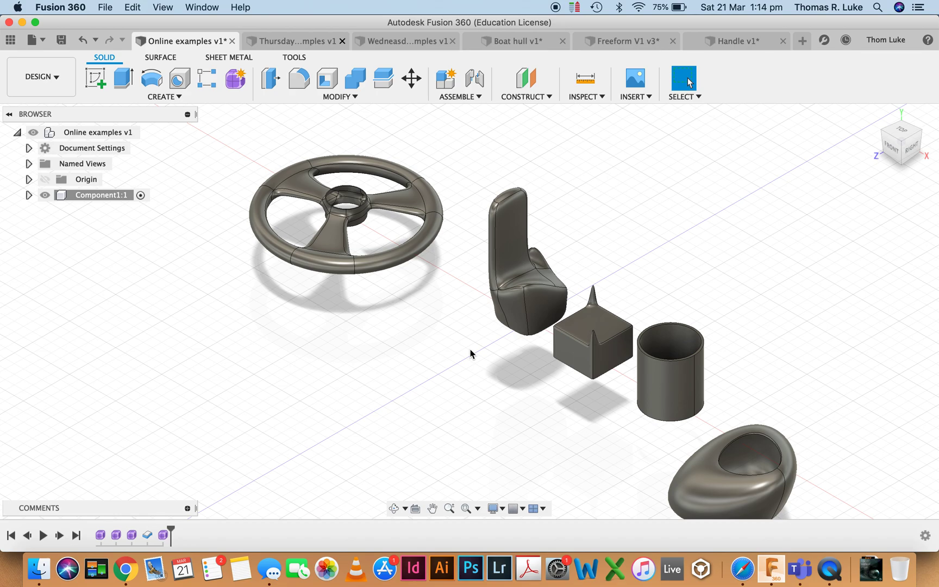
{"action": "mouse_move", "coordinate": [452, 323]}
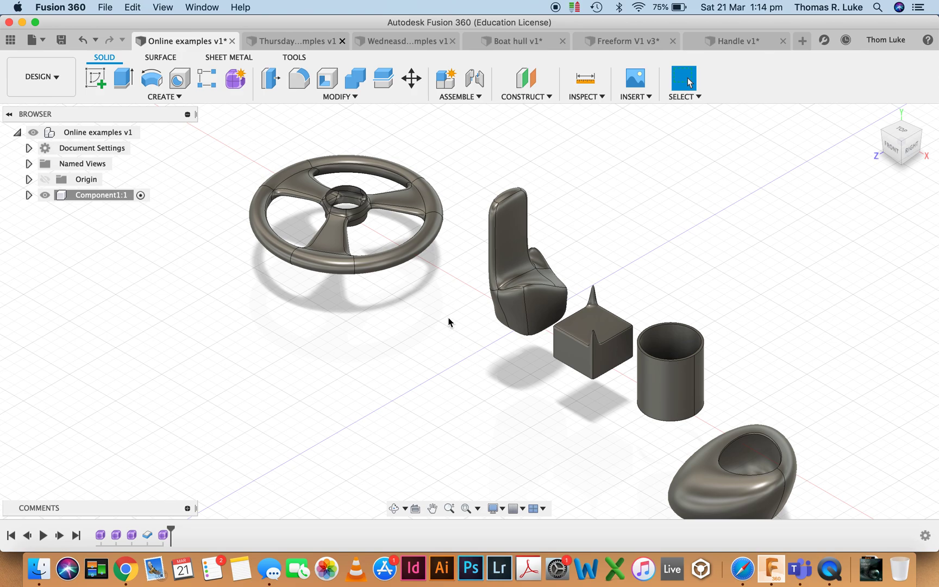
{"action": "mouse_move", "coordinate": [581, 187]}
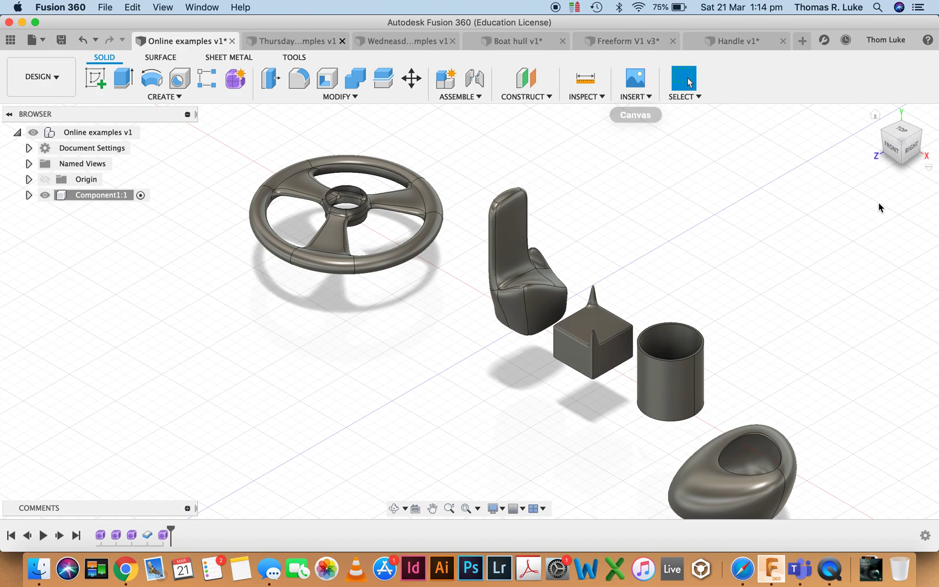
{"action": "mouse_move", "coordinate": [723, 159]}
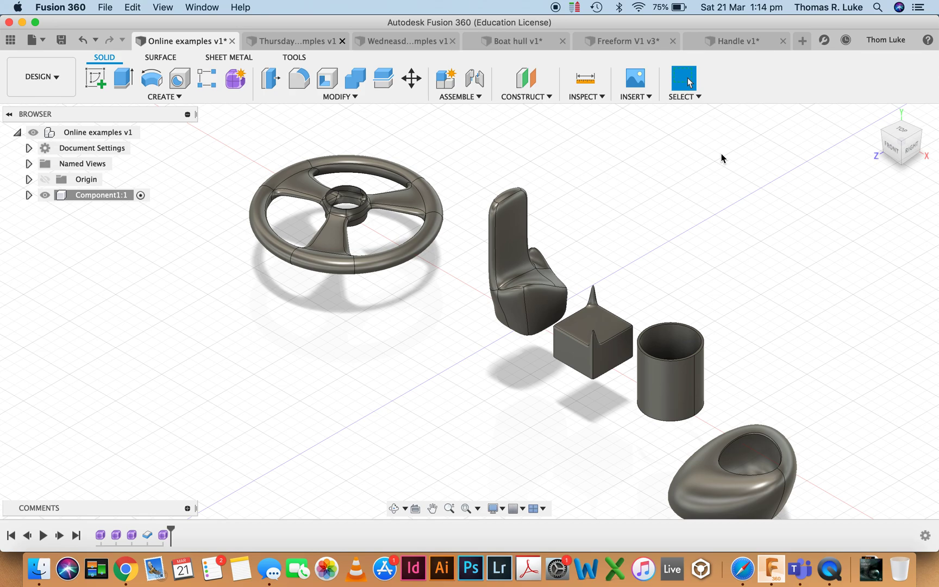
{"action": "mouse_move", "coordinate": [767, 93]}
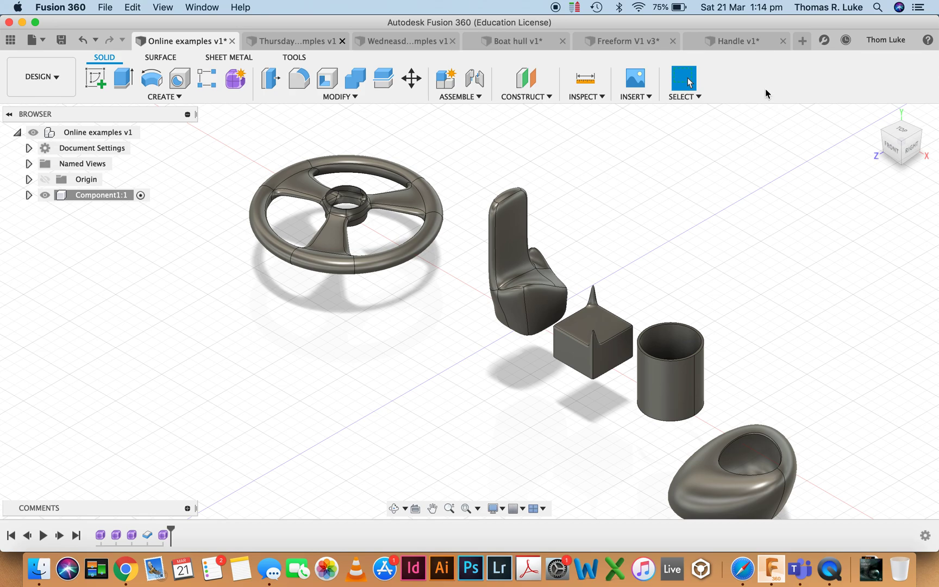
{"action": "mouse_move", "coordinate": [733, 41]}
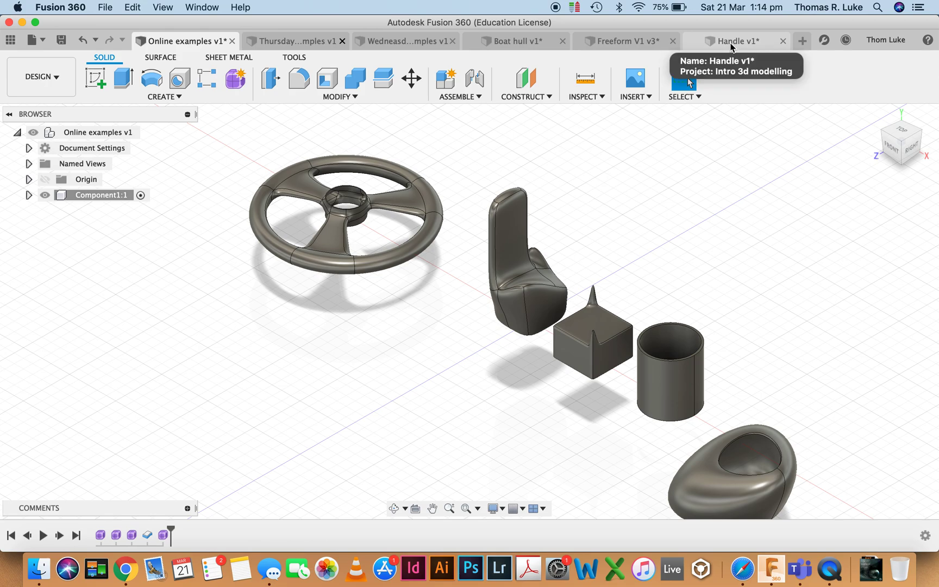
Switch to the Handle v1 document, inspect the rippled grip and re-enter its form for editing.
{"action": "left_click", "coordinate": [736, 41]}
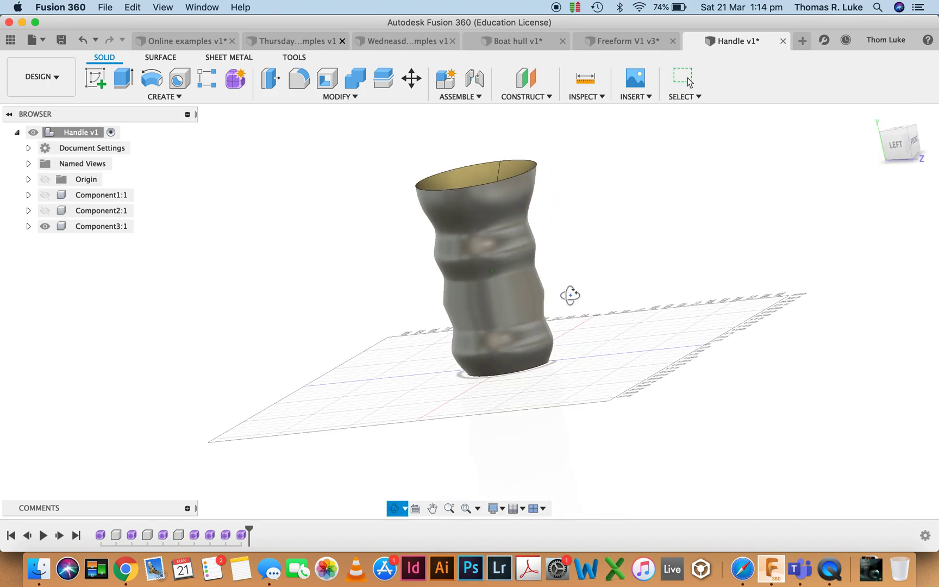
{"action": "left_click_drag", "start_coordinate": [568, 294], "coordinate": [468, 282]}
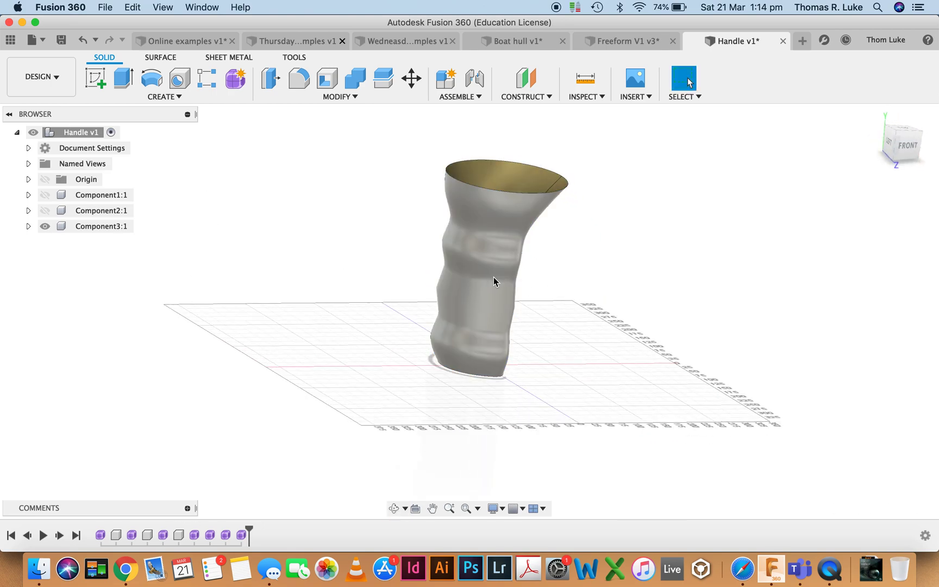
{"action": "right_click", "coordinate": [495, 281]}
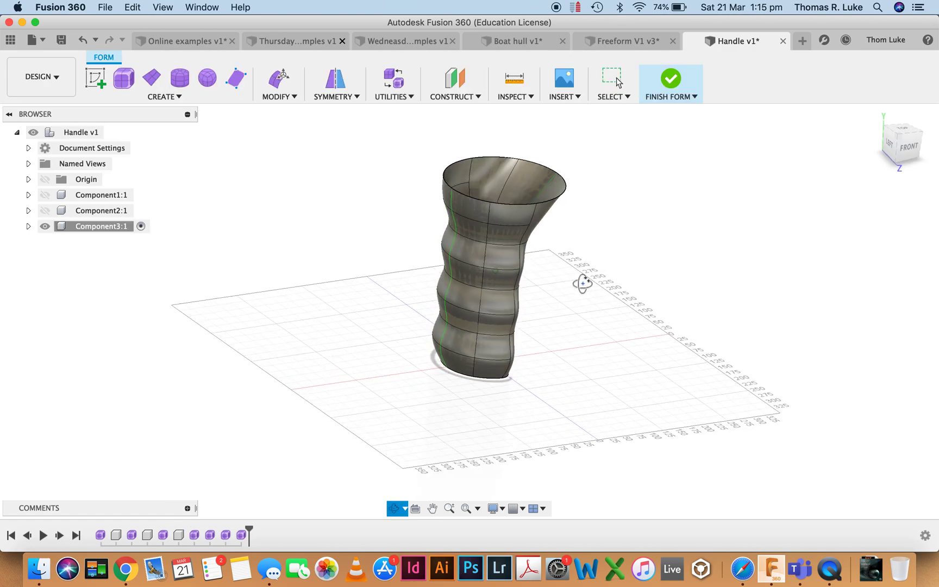
{"action": "left_click_drag", "start_coordinate": [580, 282], "coordinate": [508, 227]}
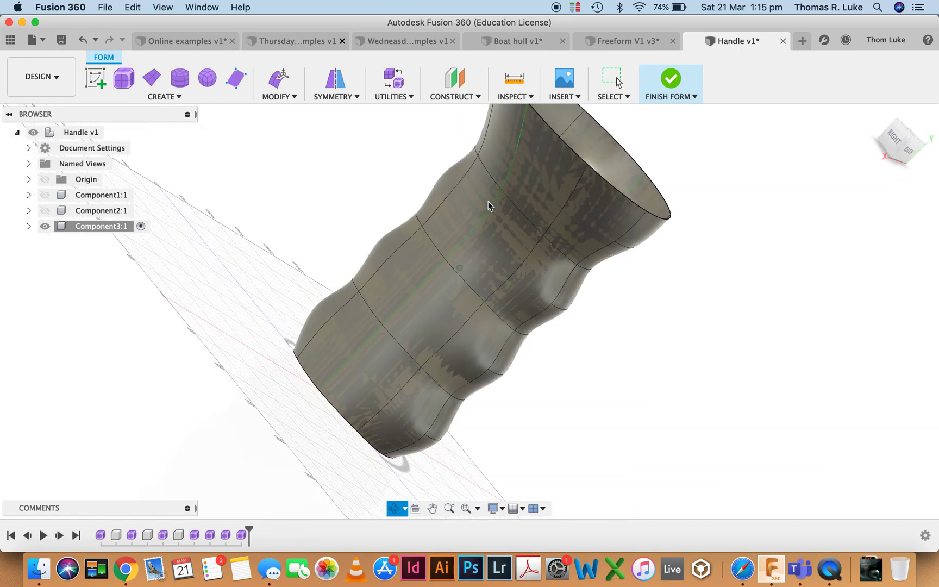
{"action": "left_click_drag", "start_coordinate": [488, 206], "coordinate": [653, 294]}
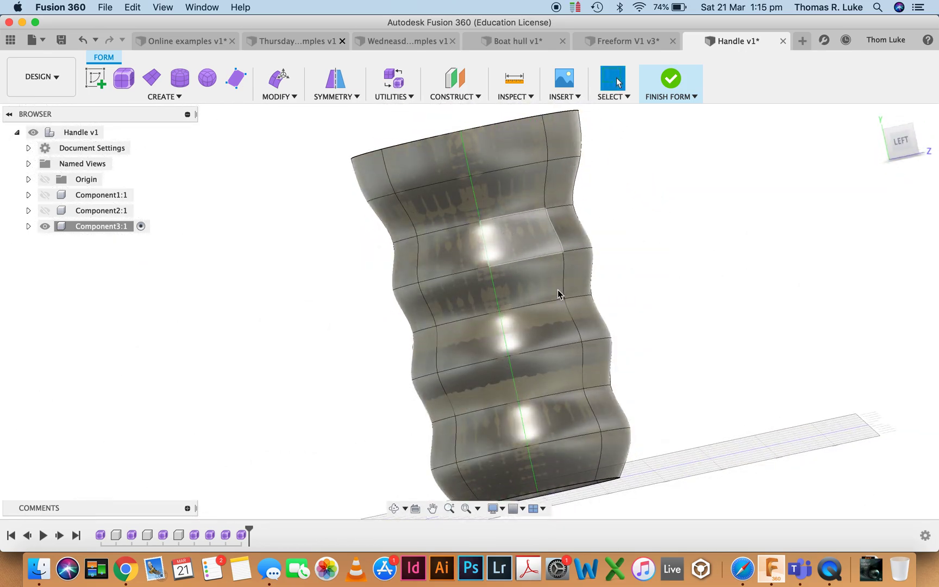
{"action": "left_click_drag", "start_coordinate": [557, 294], "coordinate": [509, 307]}
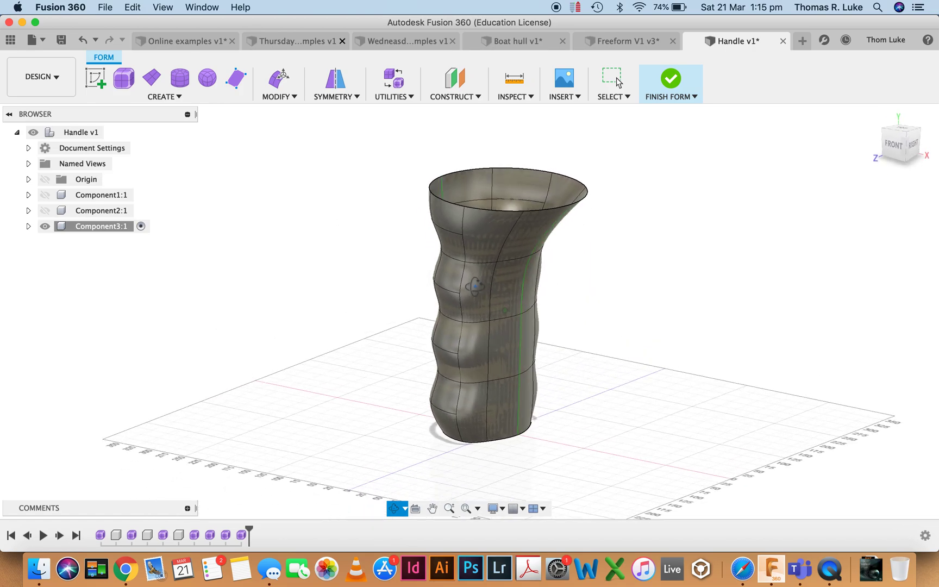
{"action": "left_click", "coordinate": [279, 96]}
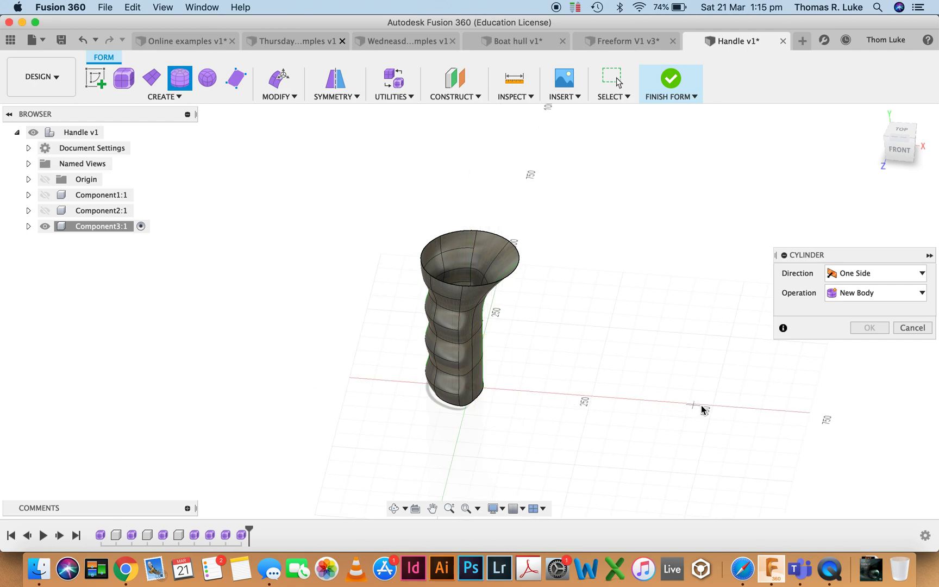
{"action": "mouse_move", "coordinate": [714, 409]}
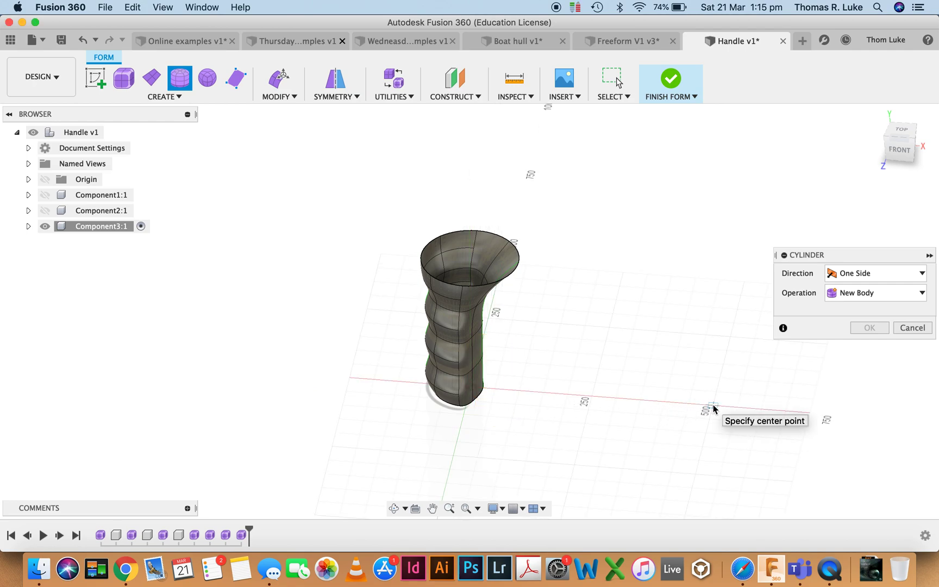
Place a freeform cylinder on the ground plane beside the grip and stretch it taller.
{"action": "left_click", "coordinate": [711, 407]}
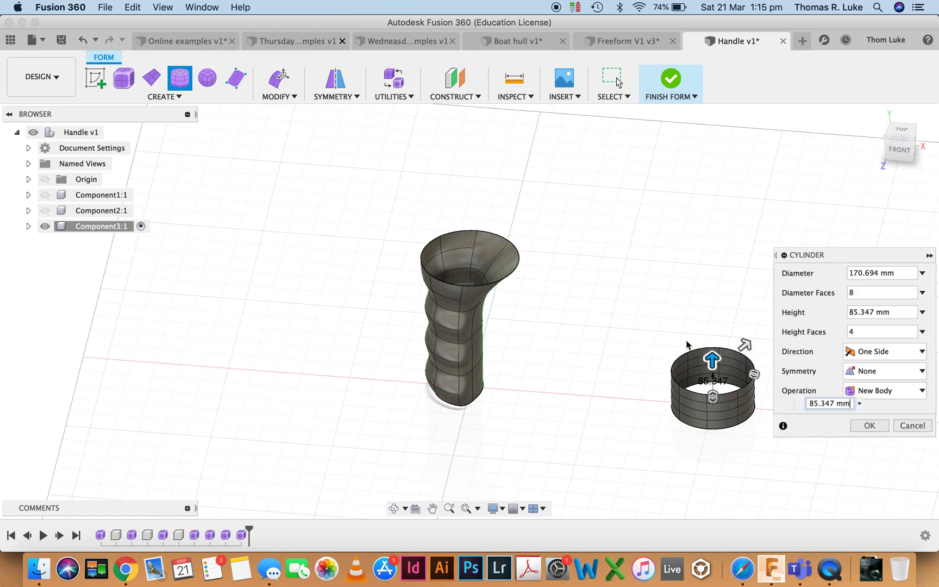
{"action": "left_click_drag", "start_coordinate": [712, 359], "coordinate": [712, 263]}
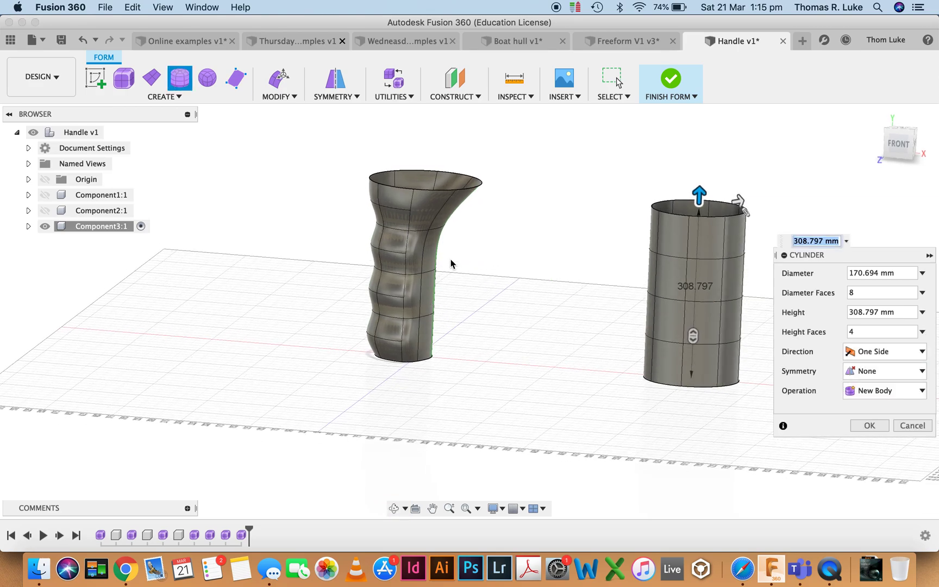
{"action": "mouse_move", "coordinate": [510, 309]}
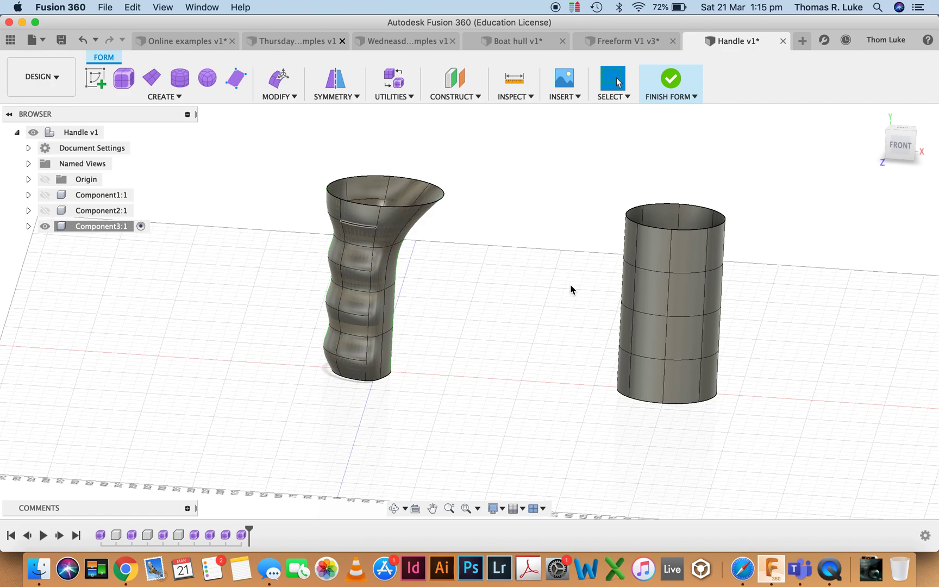
Edit the cylinder's form and scale its top edge loop outward into a flared rim.
{"action": "right_click", "coordinate": [677, 253]}
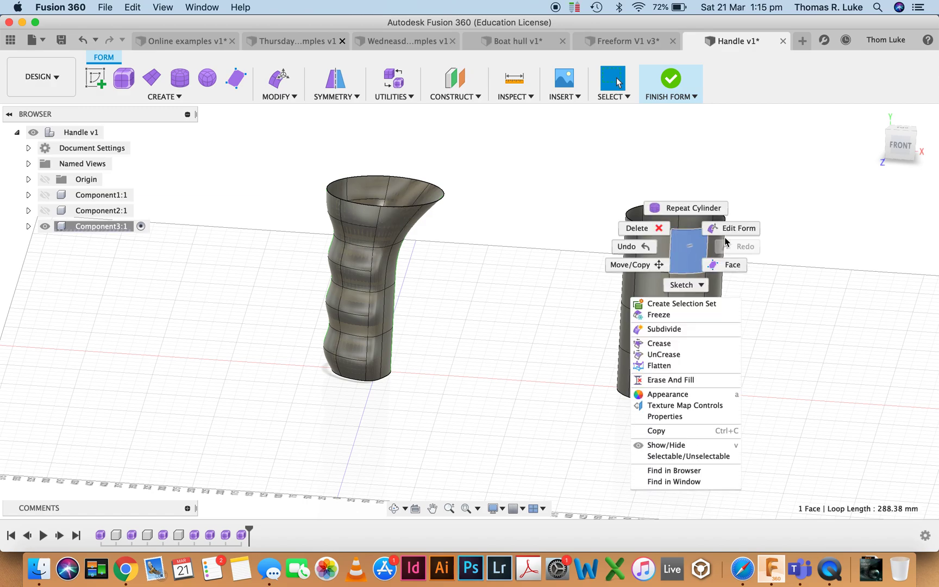
{"action": "left_click", "coordinate": [737, 228]}
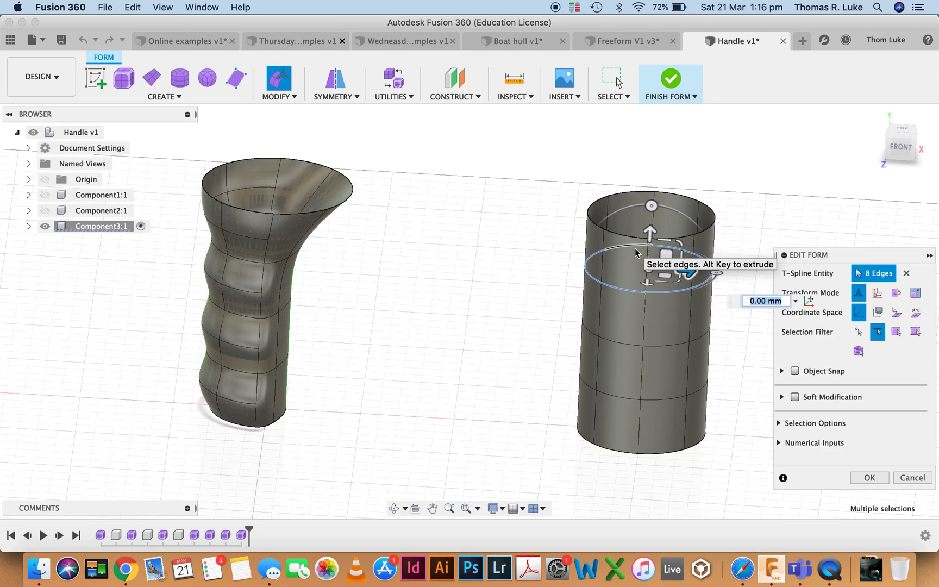
{"action": "mouse_move", "coordinate": [602, 283]}
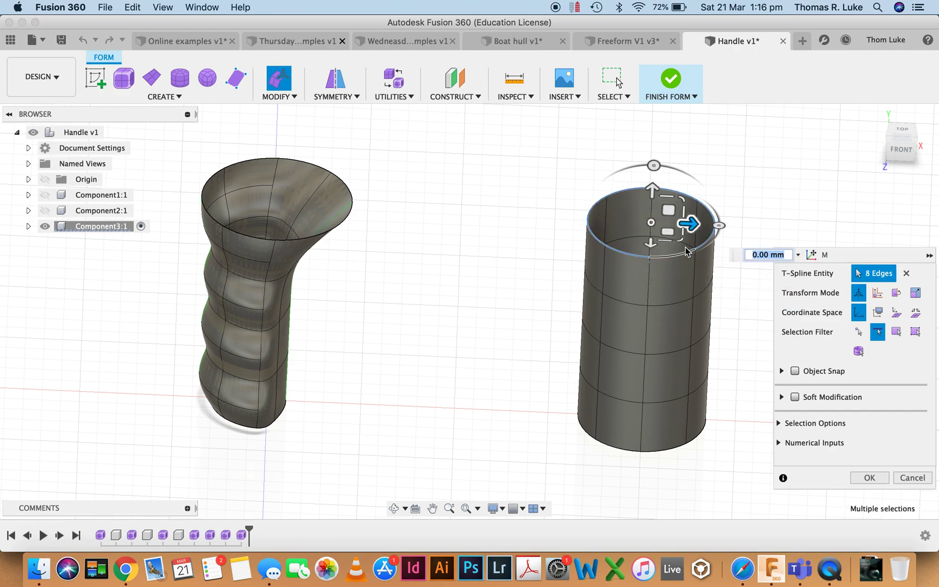
{"action": "mouse_move", "coordinate": [669, 233]}
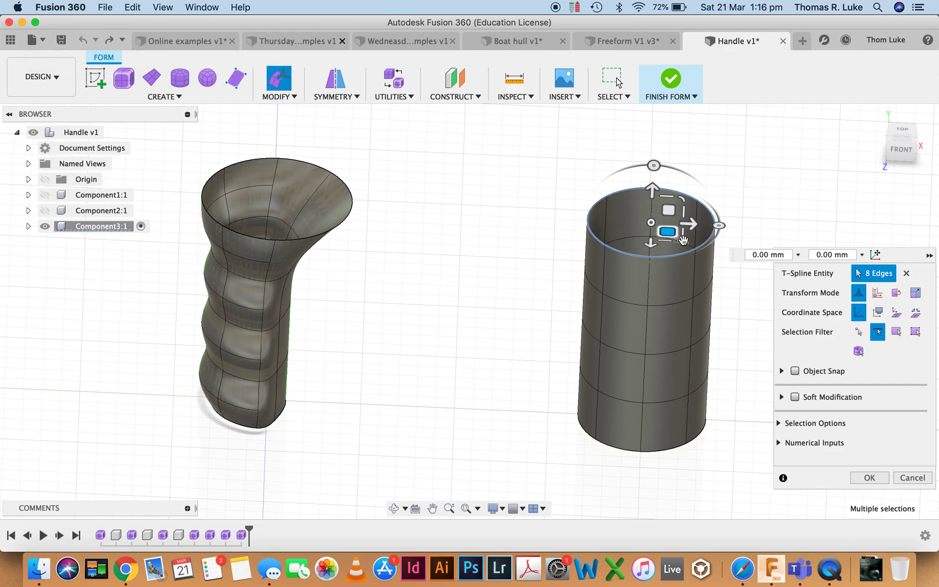
{"action": "left_click_drag", "start_coordinate": [666, 231], "coordinate": [680, 239]}
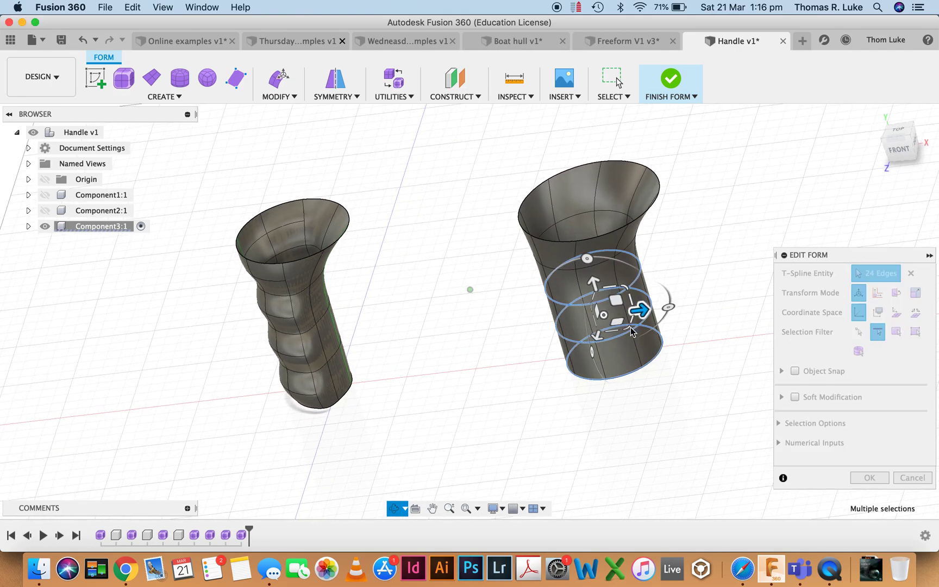
Scale the cylinder's lower edge rings inward and confirm the pinched shape.
{"action": "left_click_drag", "start_coordinate": [639, 309], "coordinate": [630, 321]}
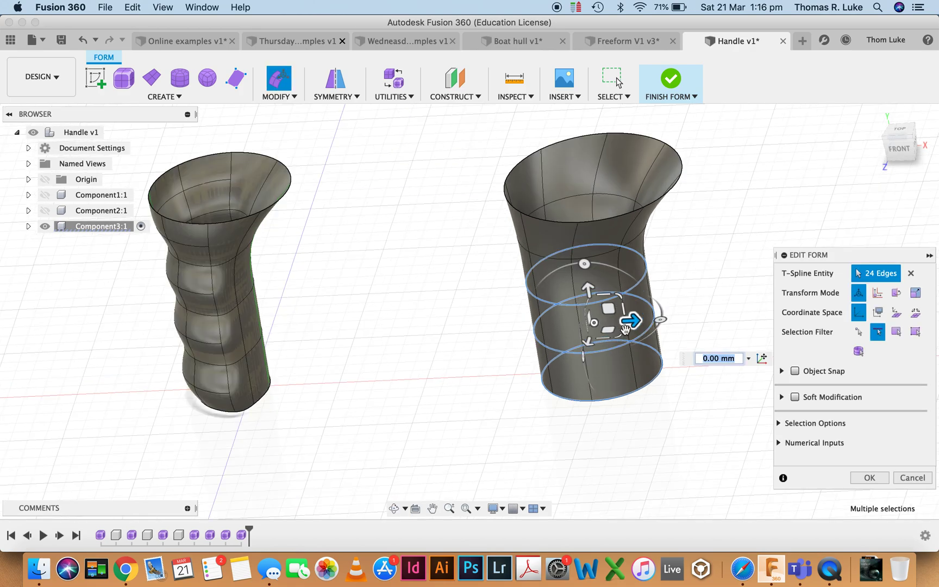
{"action": "left_click_drag", "start_coordinate": [630, 319], "coordinate": [620, 333]}
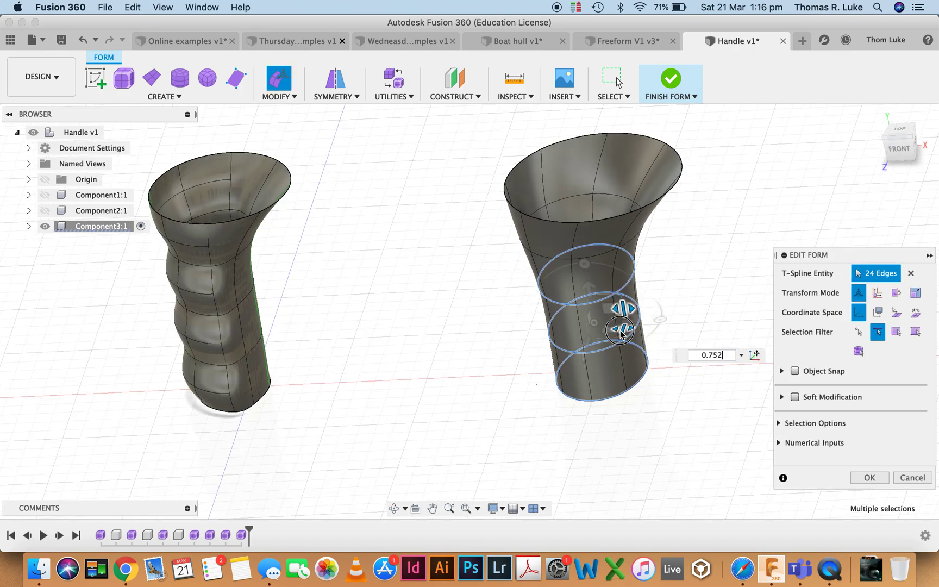
{"action": "right_click", "coordinate": [620, 329]}
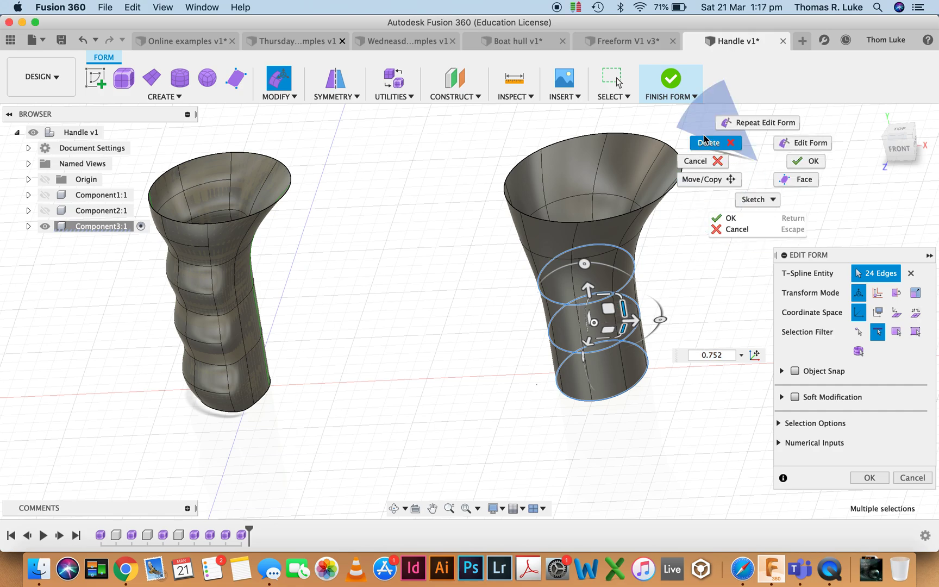
{"action": "left_click", "coordinate": [709, 142]}
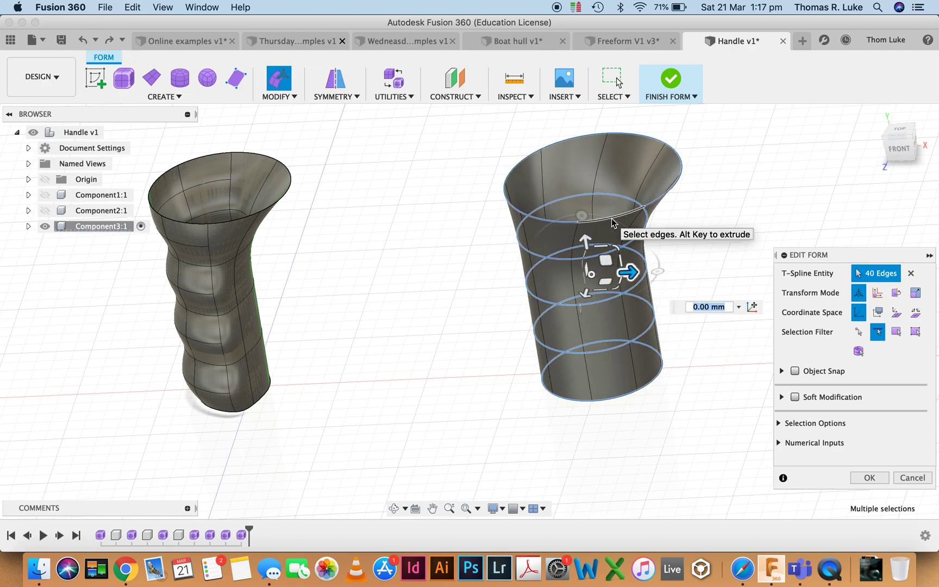
Shift the selected middle rings sideways to begin forming a grip ripple.
{"action": "left_click_drag", "start_coordinate": [632, 272], "coordinate": [623, 284]}
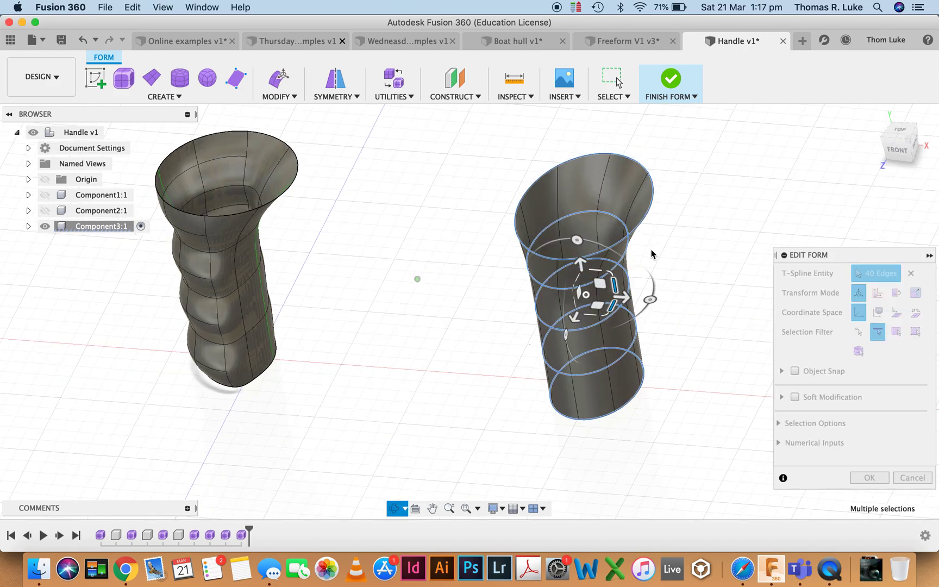
{"action": "left_click_drag", "start_coordinate": [653, 254], "coordinate": [713, 213]}
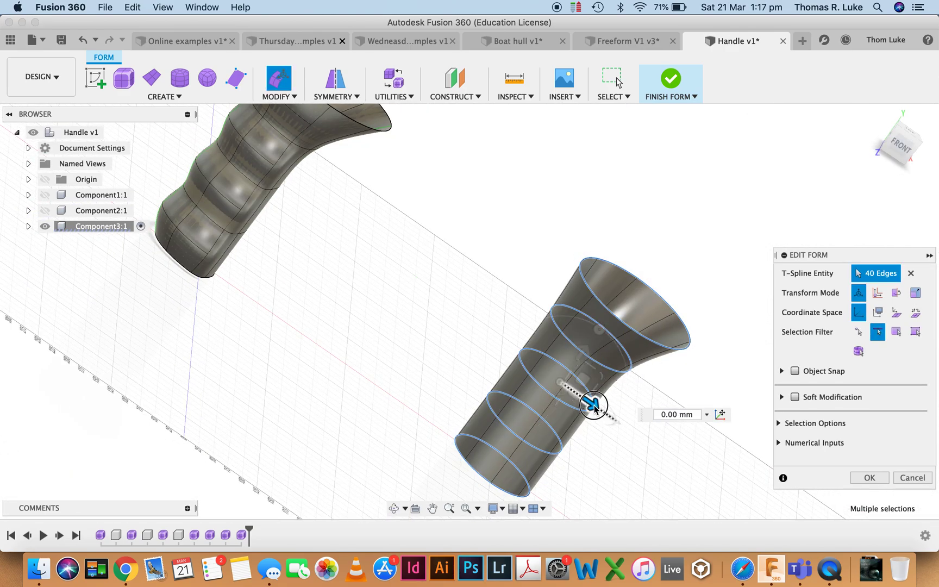
{"action": "left_click_drag", "start_coordinate": [595, 405], "coordinate": [585, 397]}
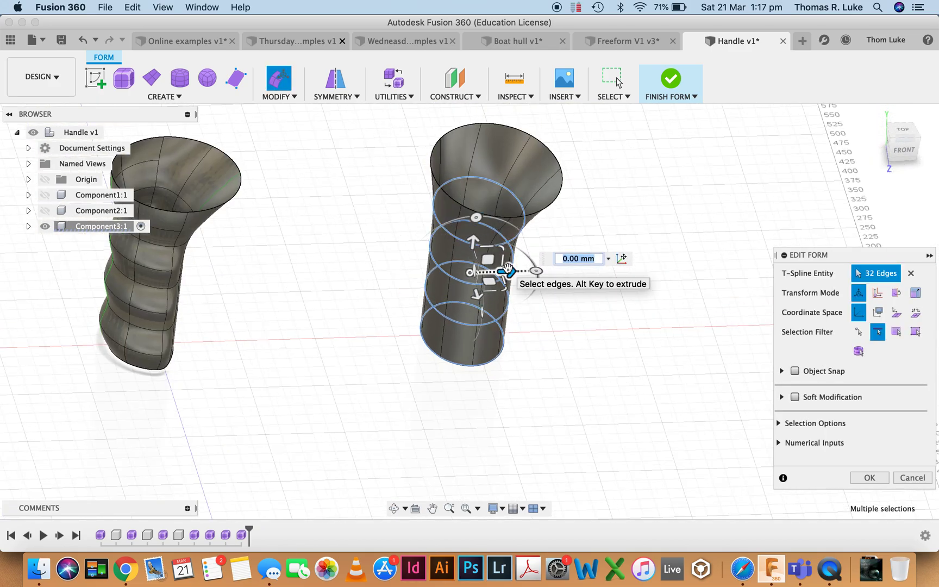
{"action": "left_click_drag", "start_coordinate": [485, 270], "coordinate": [500, 270]}
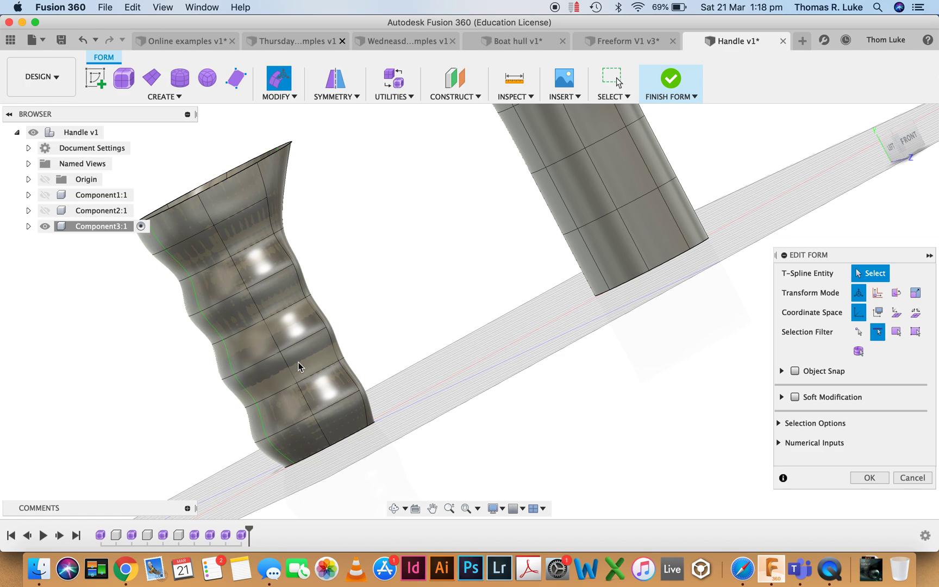
{"action": "mouse_move", "coordinate": [253, 263]}
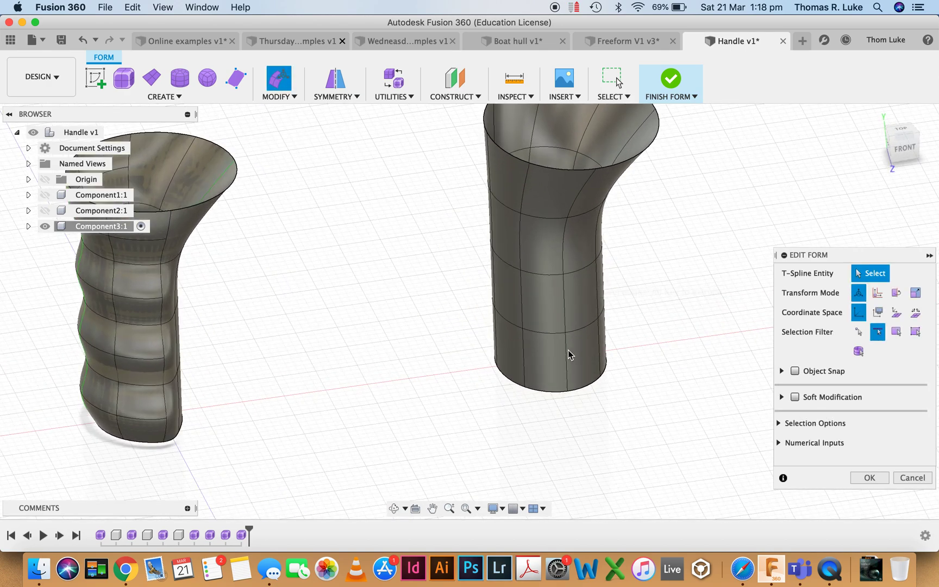
Select the edge ring near the handle's base and insert a new edge loop beside it.
{"action": "left_click", "coordinate": [560, 372]}
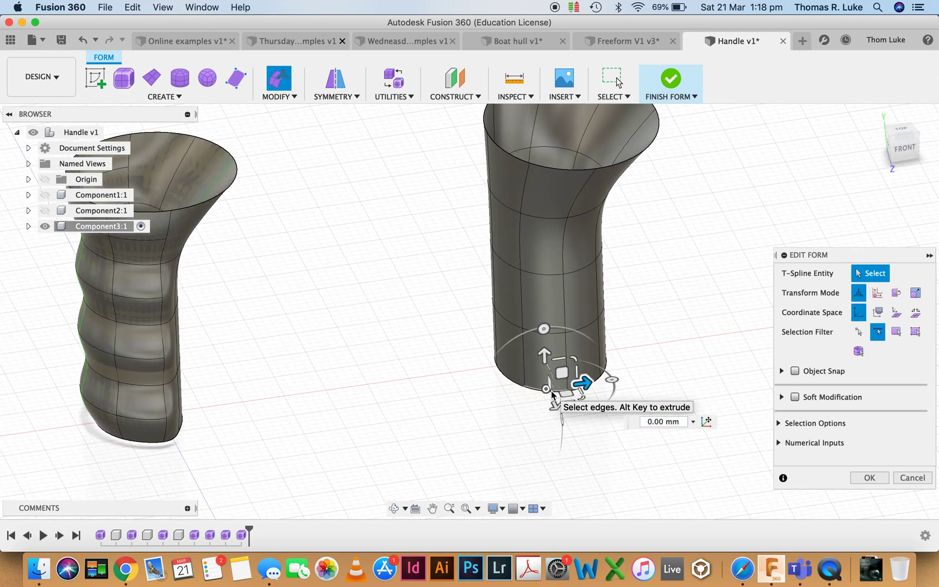
{"action": "left_click", "coordinate": [554, 391]}
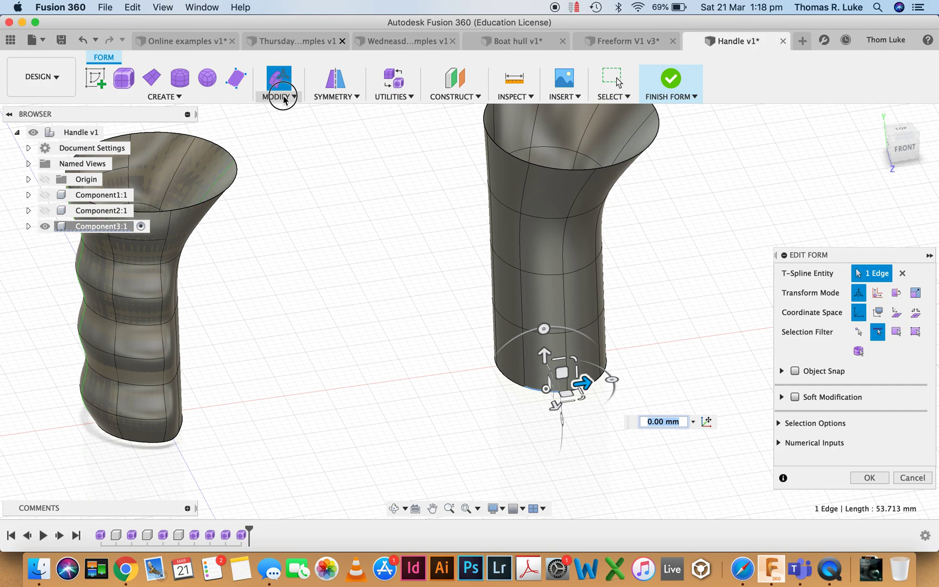
{"action": "left_click", "coordinate": [279, 85]}
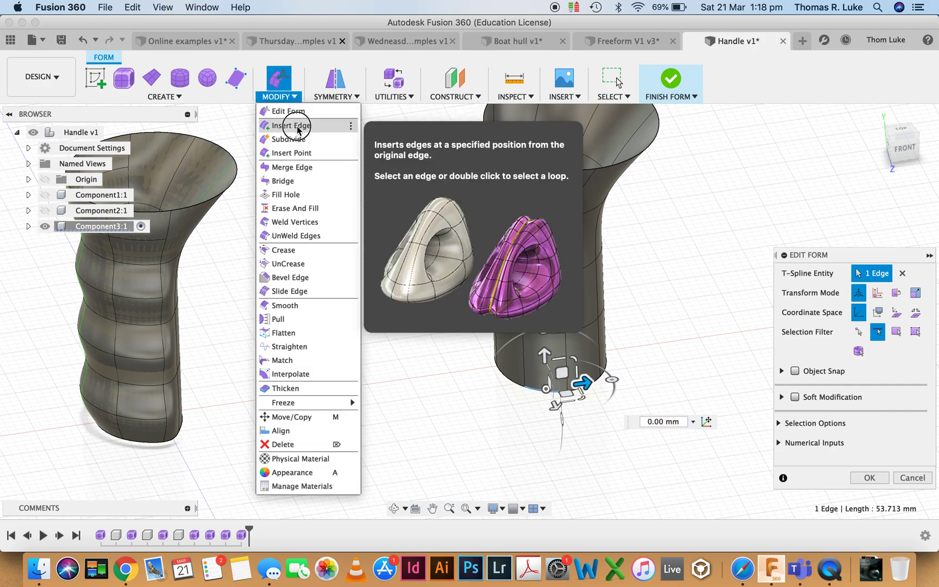
{"action": "left_click", "coordinate": [290, 126]}
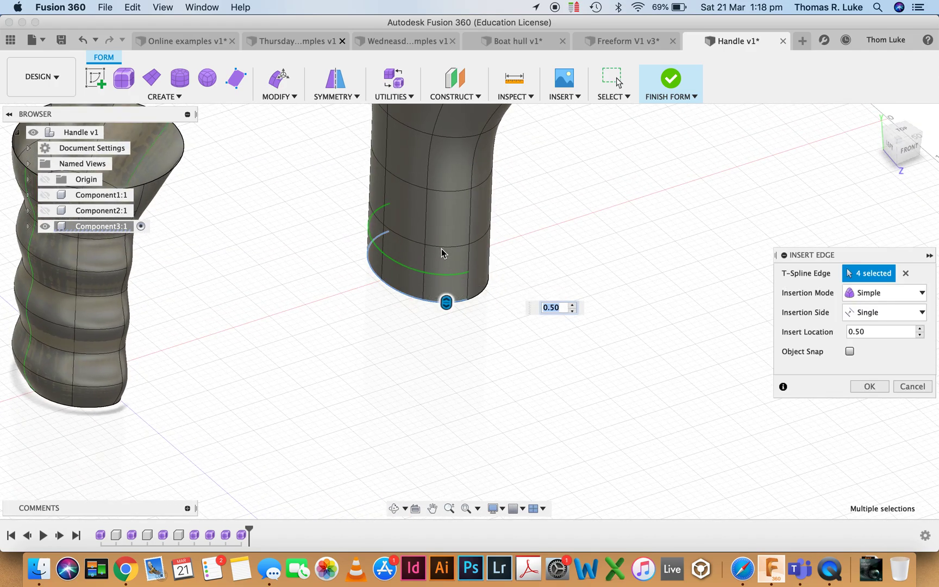
{"action": "mouse_move", "coordinate": [900, 404]}
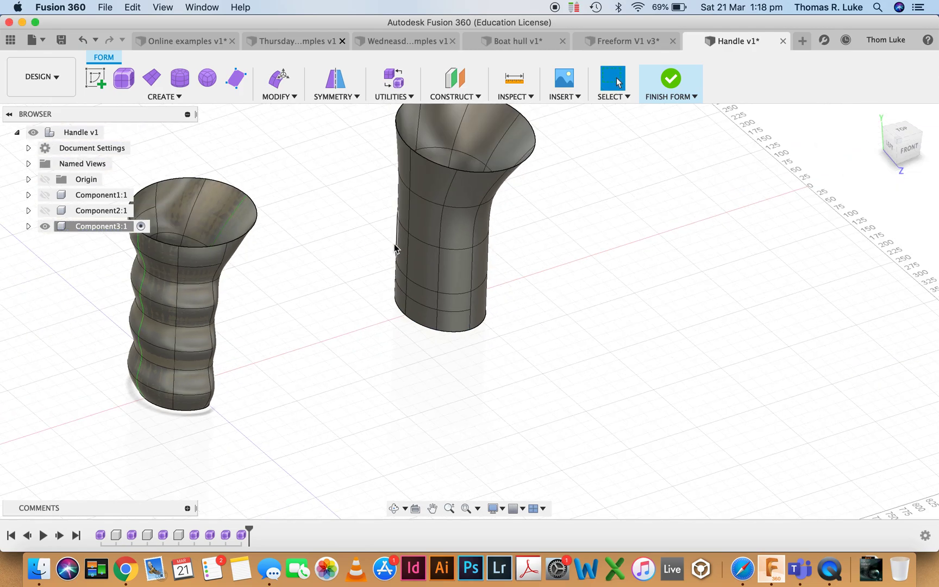
Insert further edge loops with Insertion Side set to Both at location 0.50.
{"action": "left_click", "coordinate": [279, 96]}
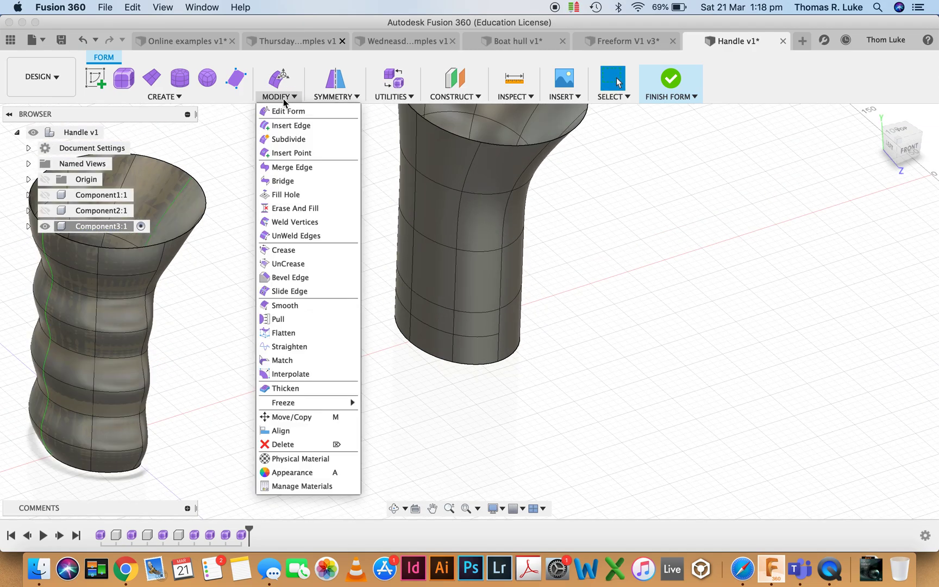
{"action": "left_click", "coordinate": [292, 125]}
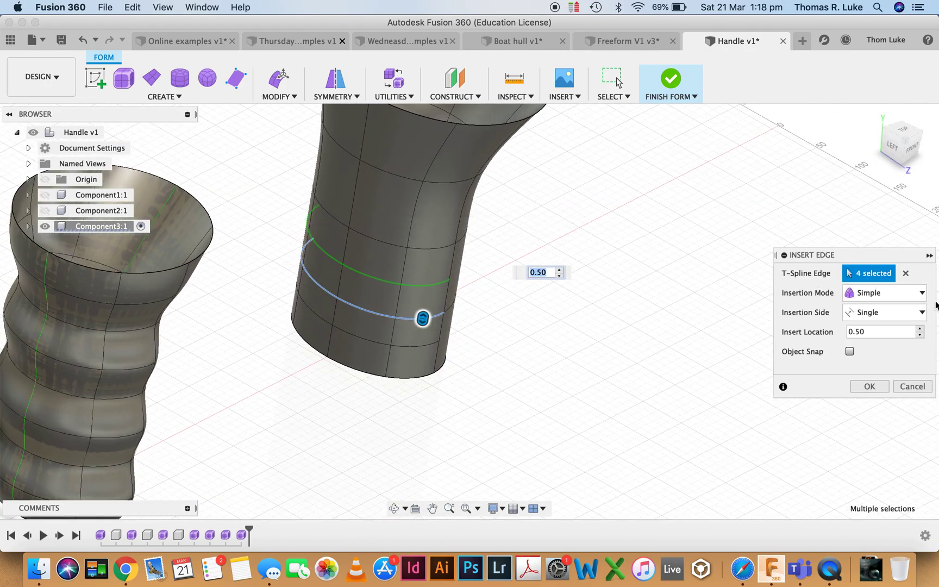
{"action": "left_click", "coordinate": [884, 312]}
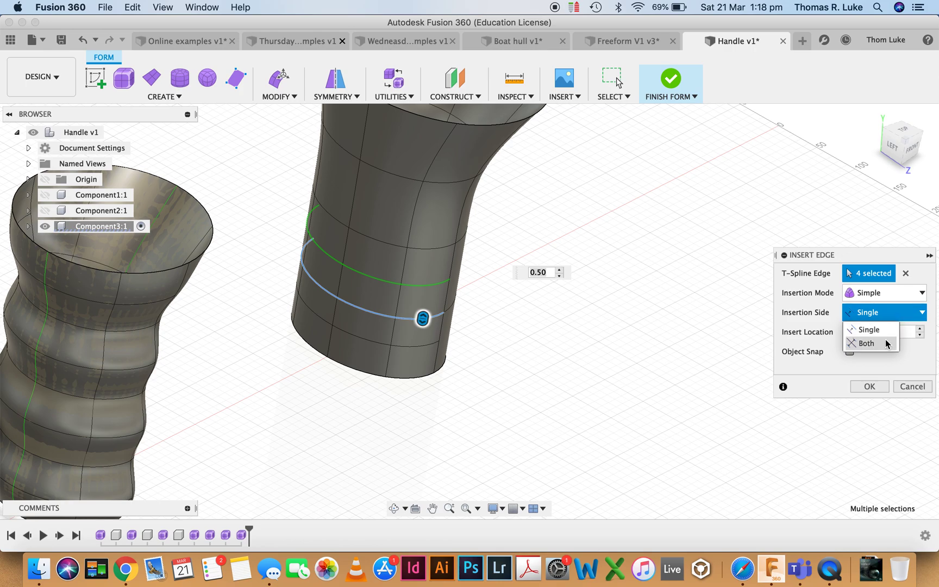
{"action": "left_click", "coordinate": [866, 343]}
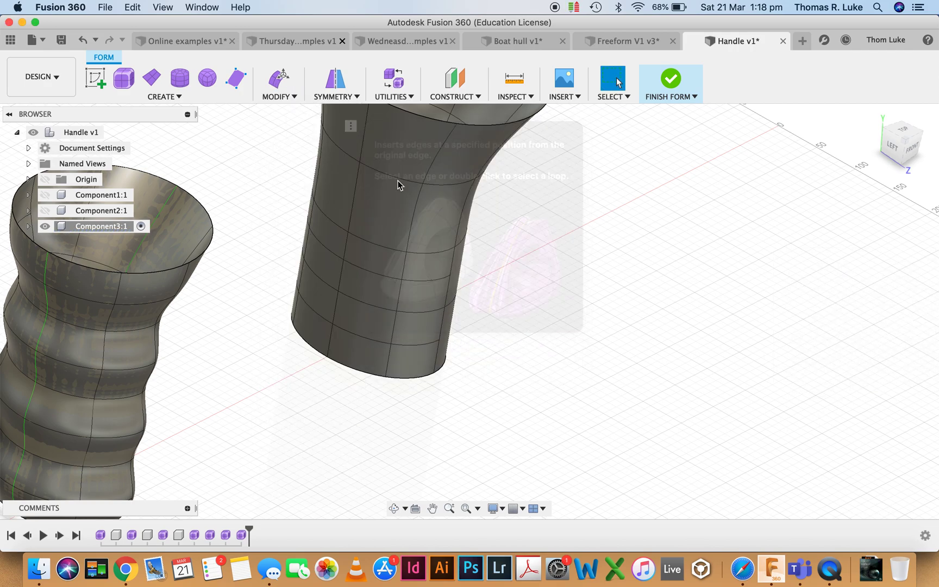
{"action": "left_click", "coordinate": [387, 218]}
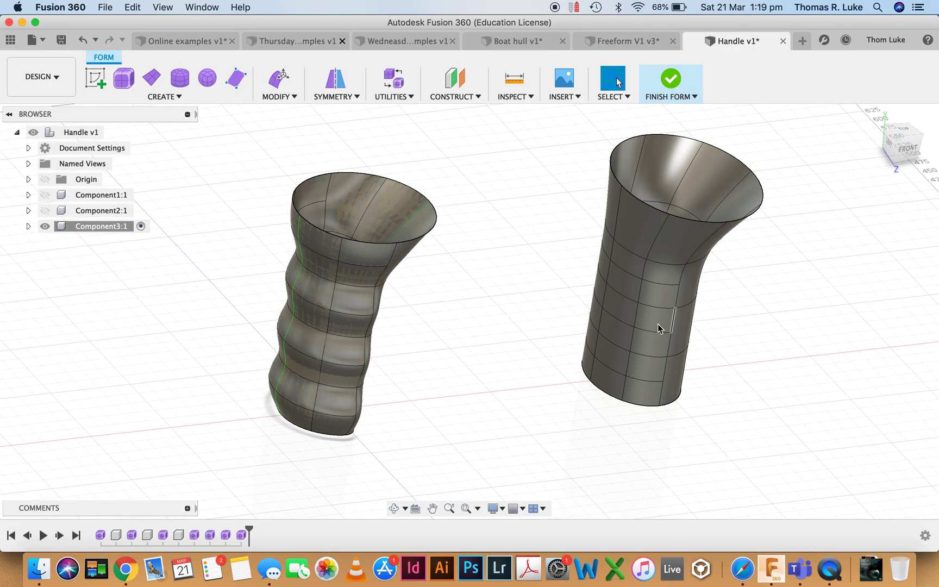
Select several of the inserted edge rings and start an Edit Form on them.
{"action": "left_click", "coordinate": [629, 284]}
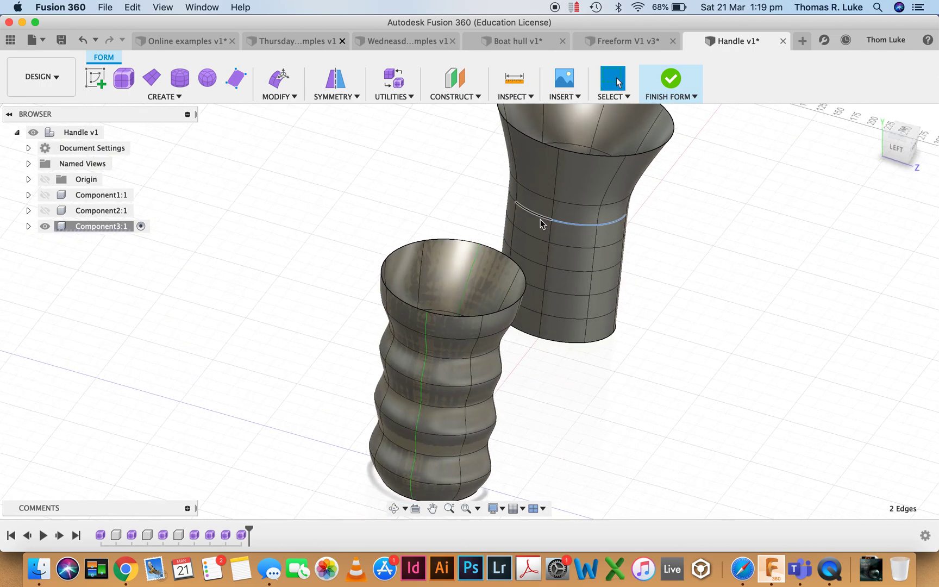
{"action": "left_click", "coordinate": [607, 276]}
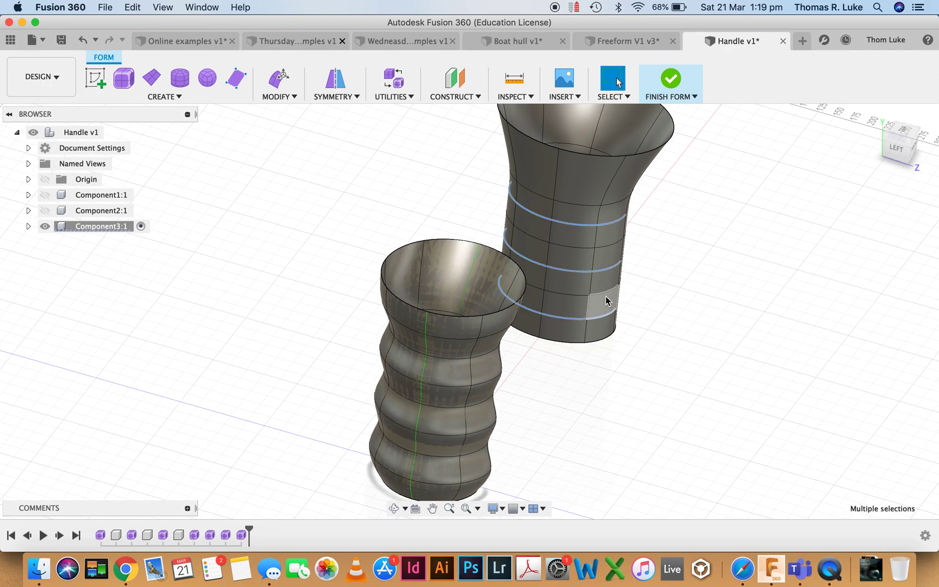
{"action": "left_click_drag", "start_coordinate": [607, 301], "coordinate": [677, 298]}
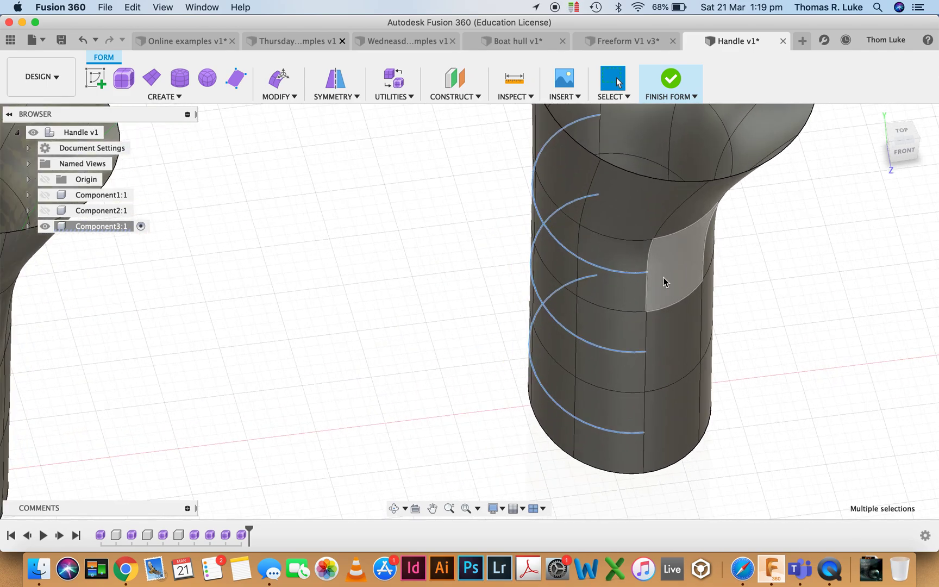
{"action": "right_click", "coordinate": [665, 283]}
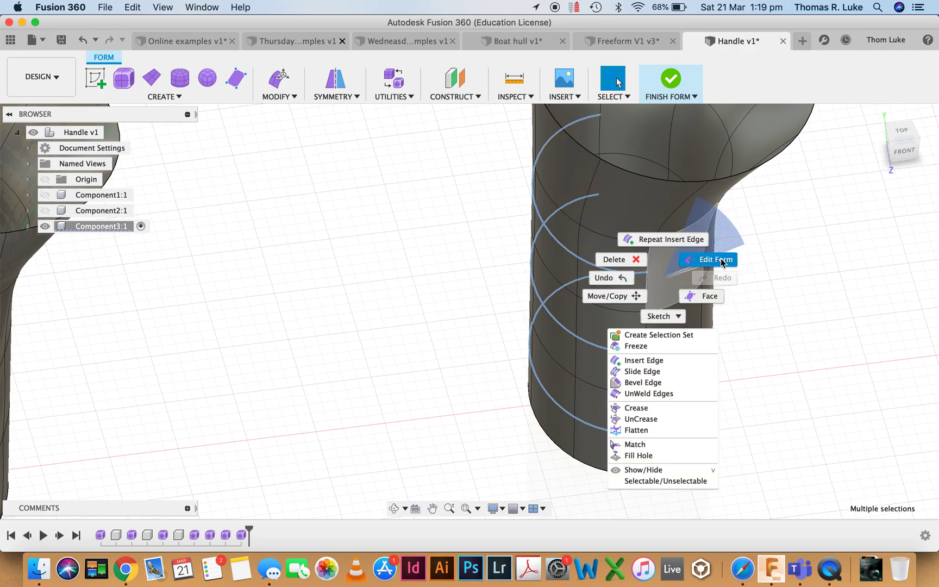
{"action": "left_click", "coordinate": [716, 260]}
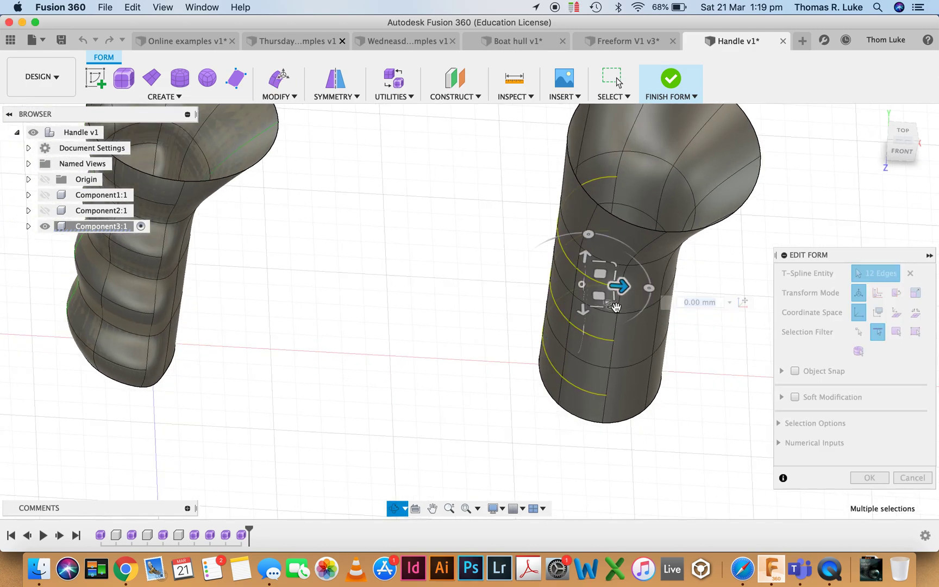
Scale the rings outward and inward so the grip's sides ripple, checking from several angles.
{"action": "left_click_drag", "start_coordinate": [620, 286], "coordinate": [618, 309]}
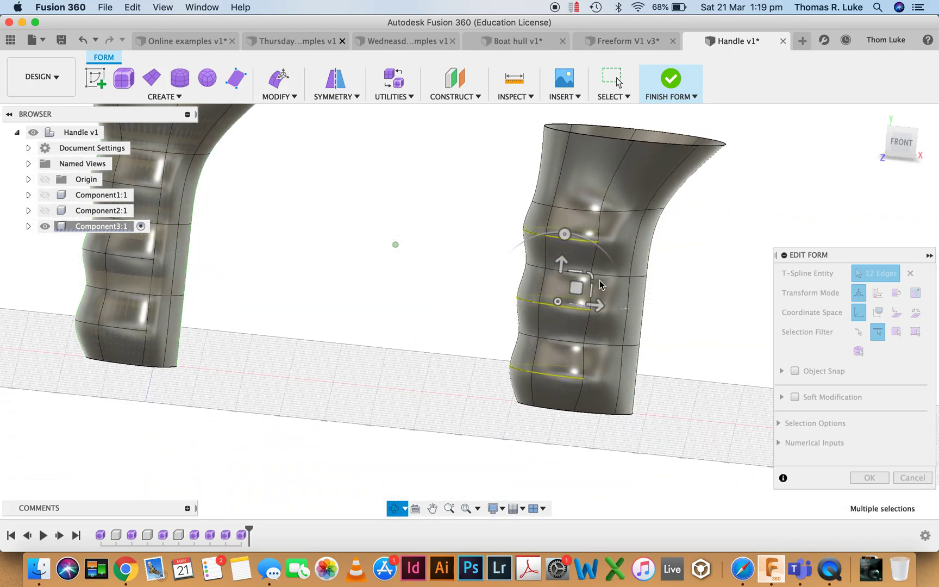
{"action": "left_click_drag", "start_coordinate": [603, 307], "coordinate": [599, 310]}
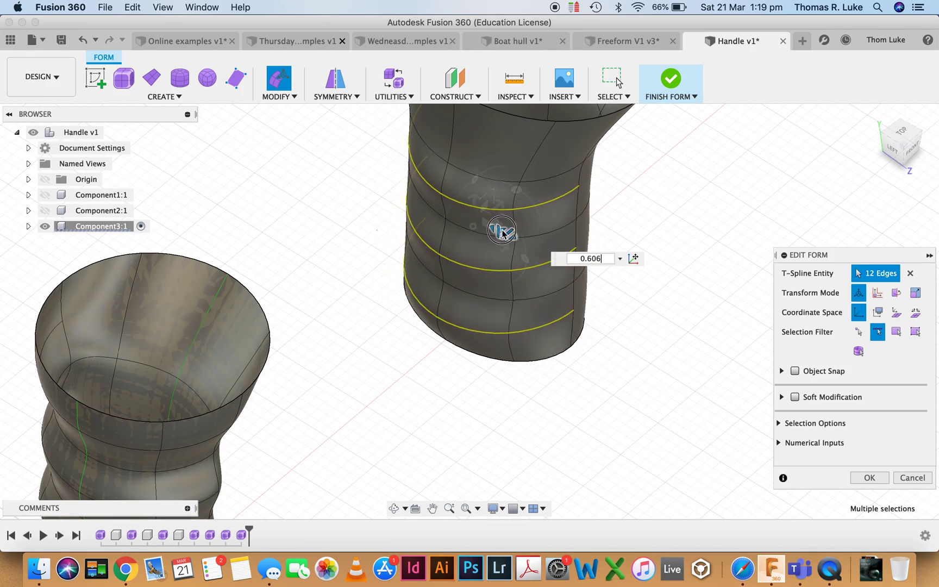
{"action": "left_click_drag", "start_coordinate": [502, 229], "coordinate": [531, 308]}
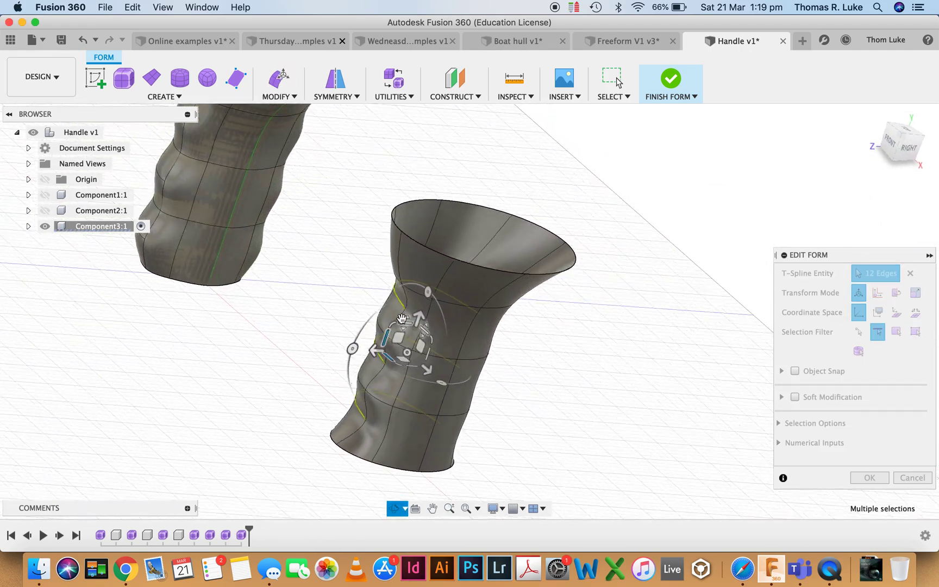
{"action": "left_click_drag", "start_coordinate": [401, 317], "coordinate": [479, 368]}
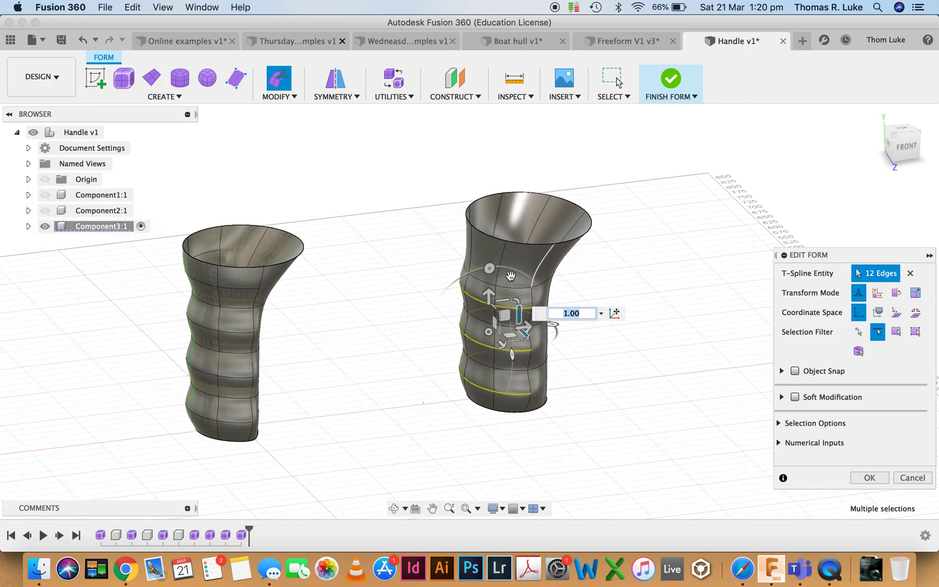
Browse the Modify menu while the right handle's form edit stays open.
{"action": "left_click", "coordinate": [279, 97]}
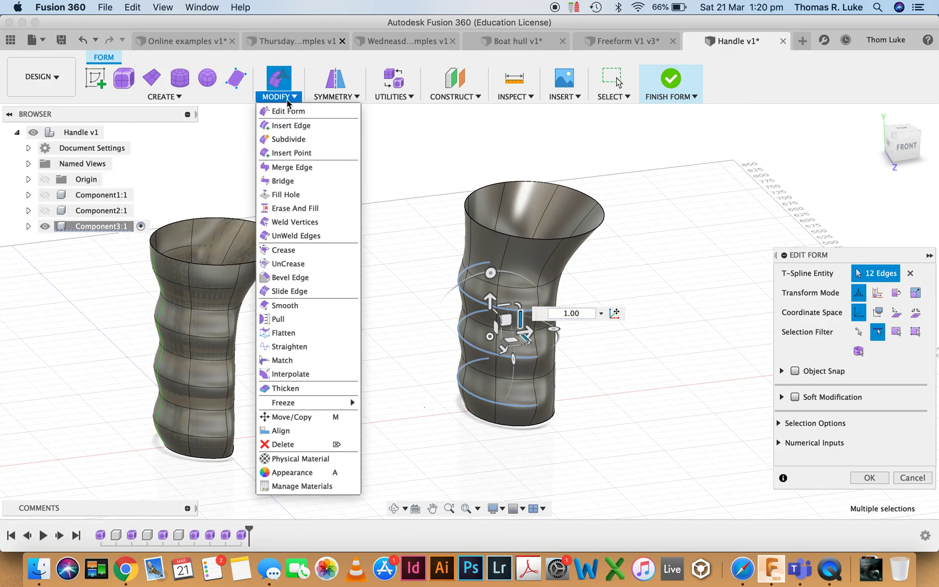
{"action": "mouse_move", "coordinate": [296, 126]}
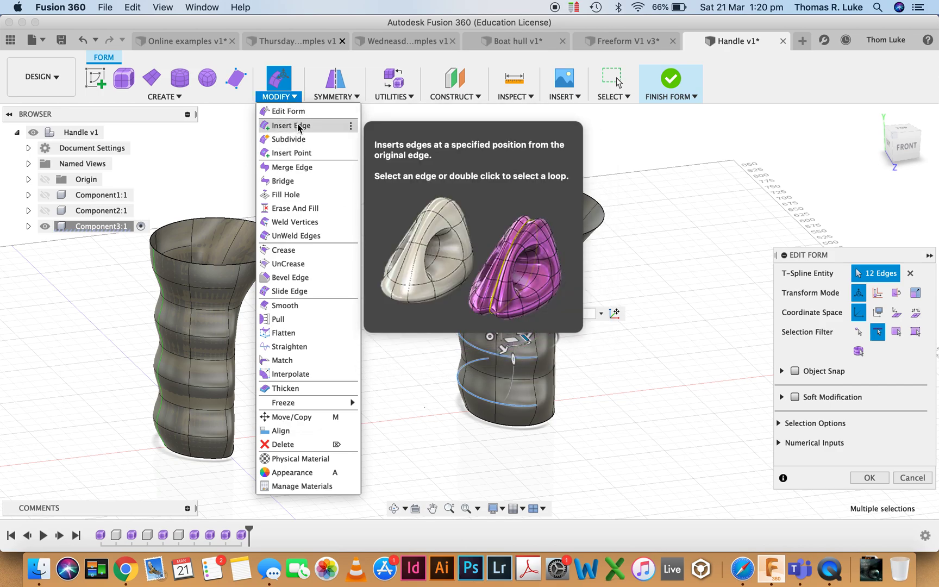
{"action": "mouse_move", "coordinate": [313, 145]}
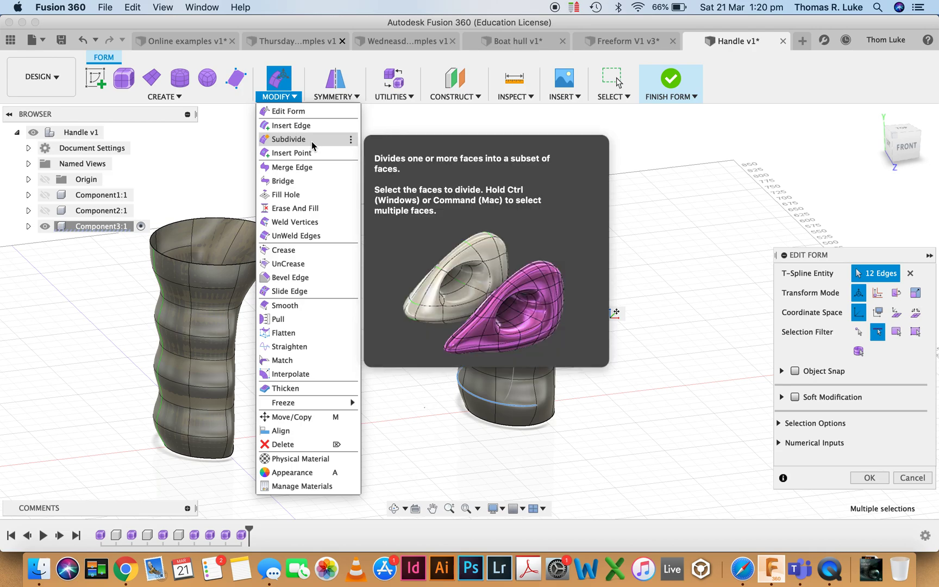
{"action": "mouse_move", "coordinate": [290, 126]}
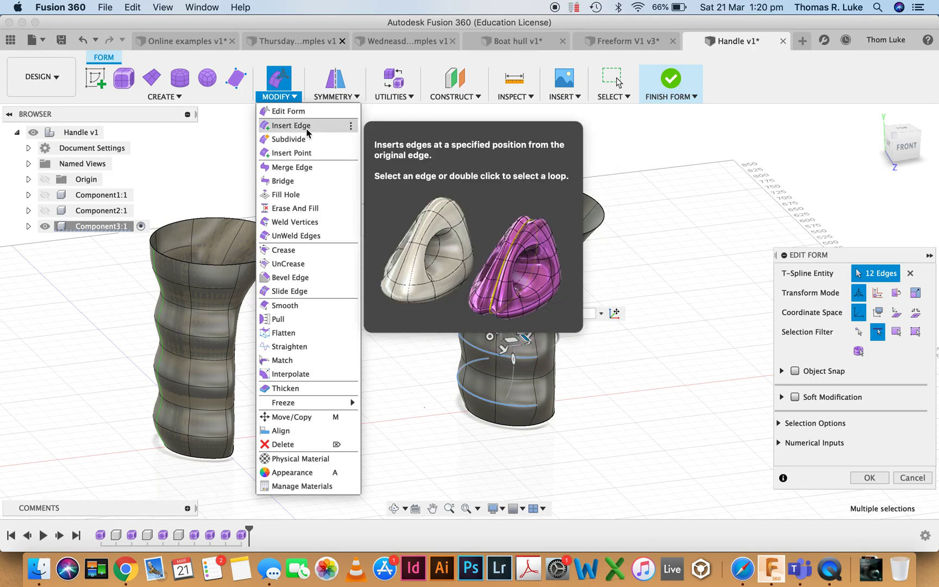
{"action": "mouse_move", "coordinate": [299, 141]}
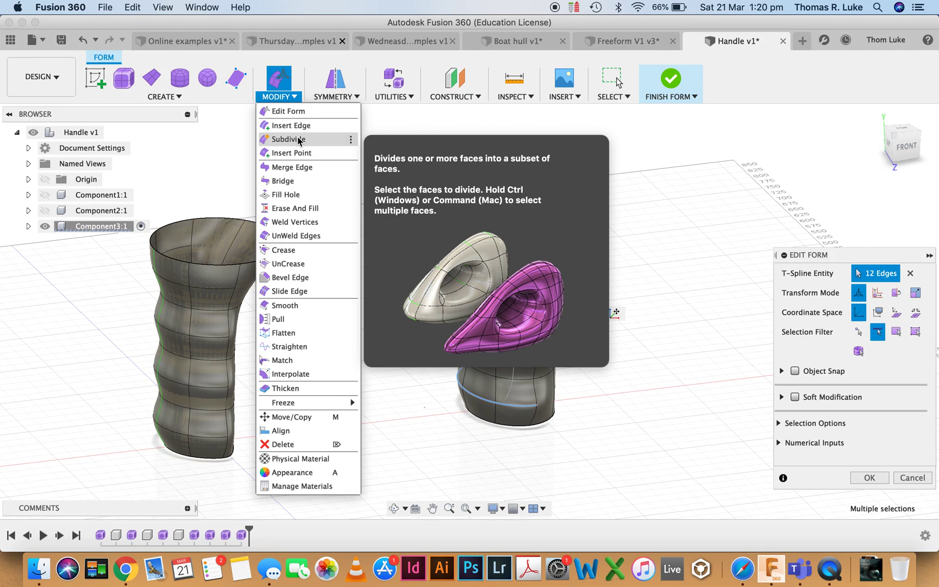
{"action": "mouse_move", "coordinate": [301, 142]}
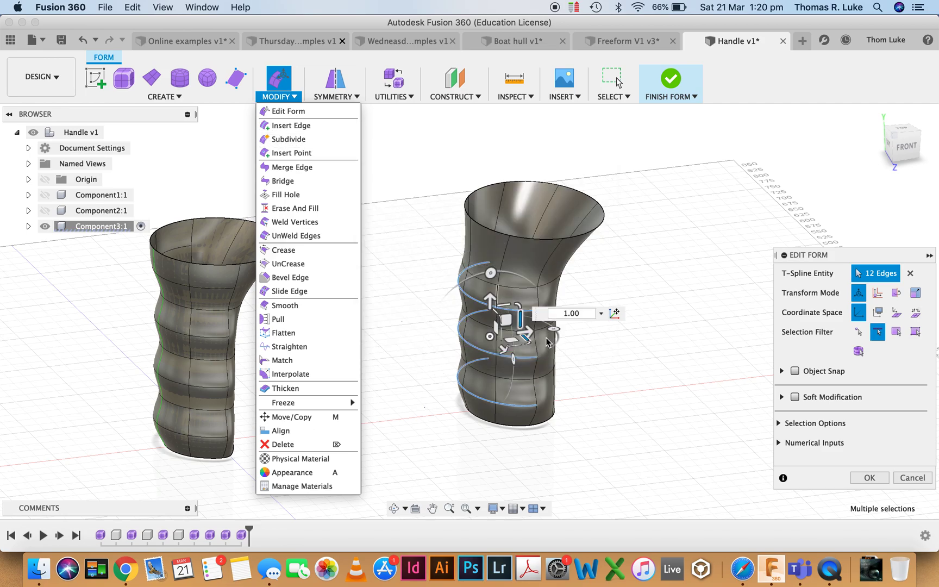
{"action": "mouse_move", "coordinate": [500, 331]}
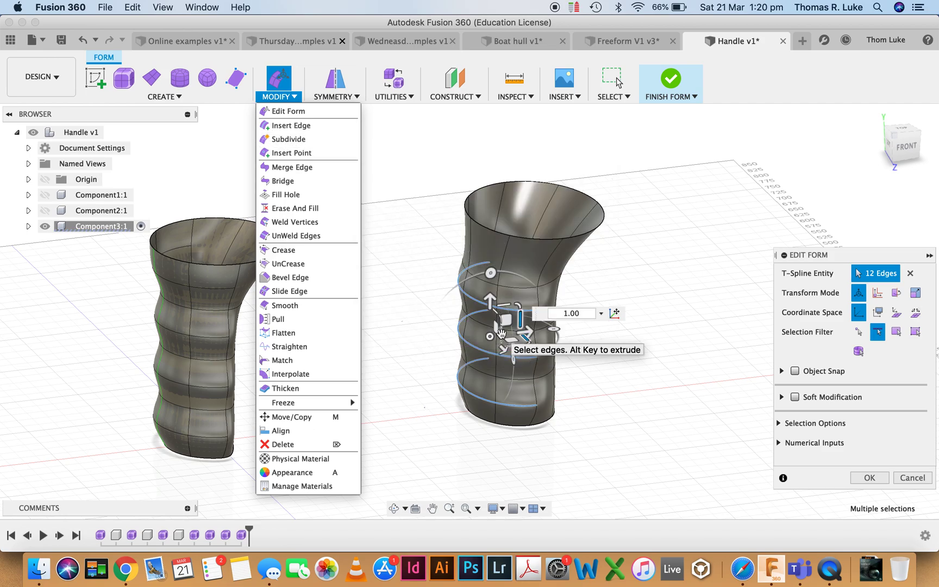
{"action": "mouse_move", "coordinate": [539, 382]}
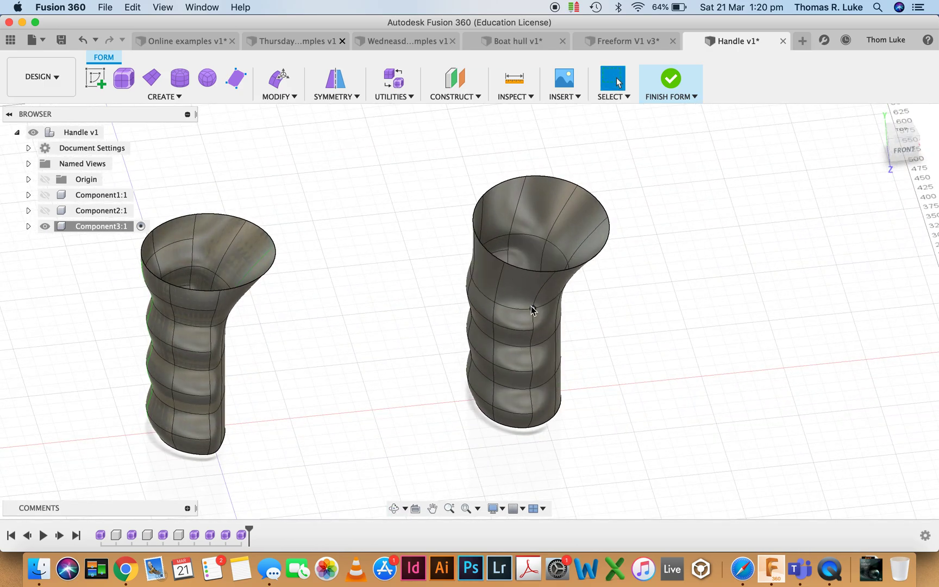
Select a face on the right handle's upper part and bring up its marking menu.
{"action": "left_click_drag", "start_coordinate": [533, 310], "coordinate": [494, 275]}
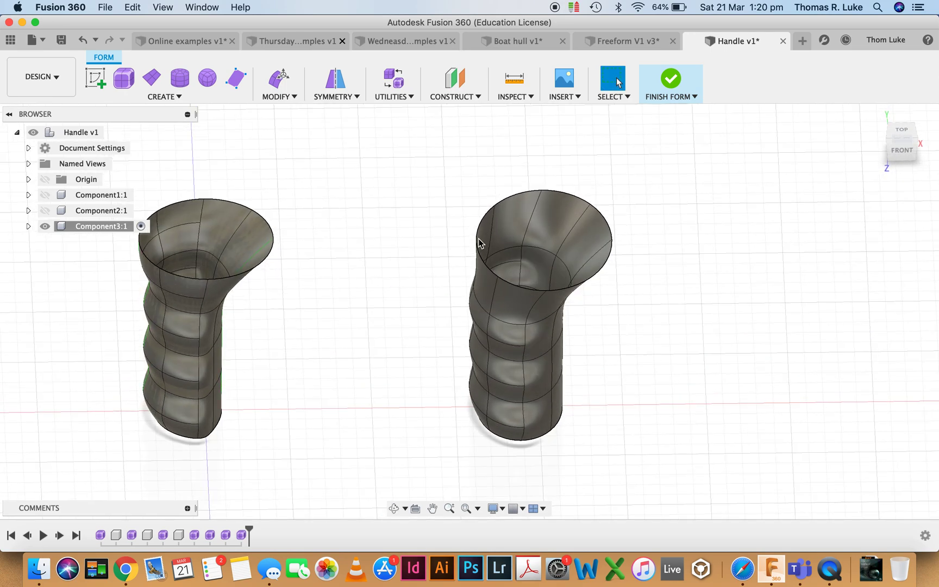
{"action": "mouse_move", "coordinate": [301, 109]}
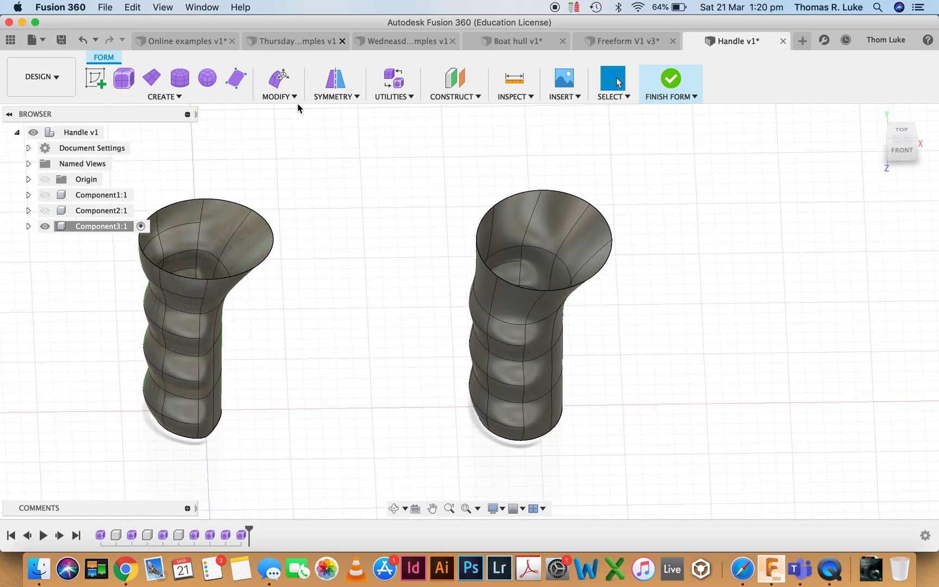
{"action": "left_click", "coordinate": [276, 96]}
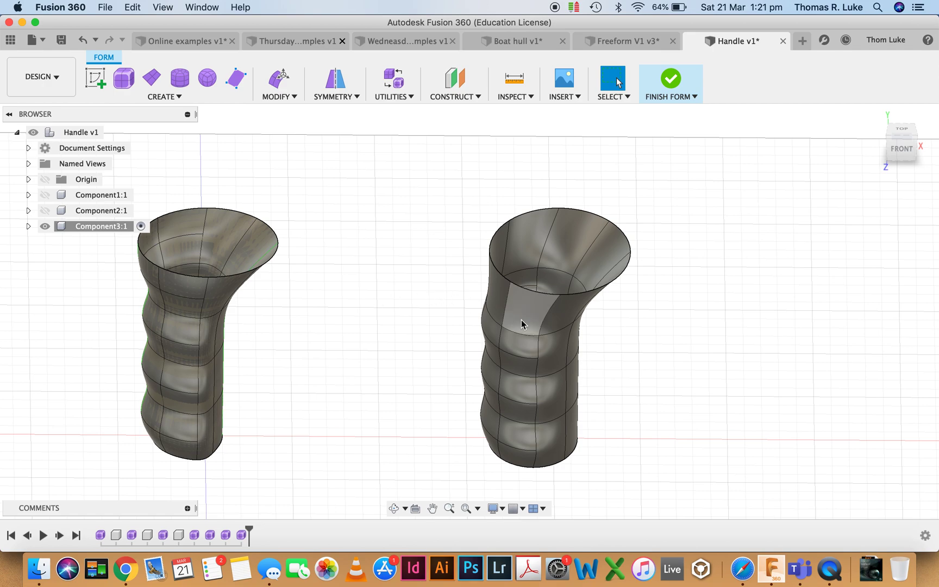
{"action": "right_click", "coordinate": [524, 324]}
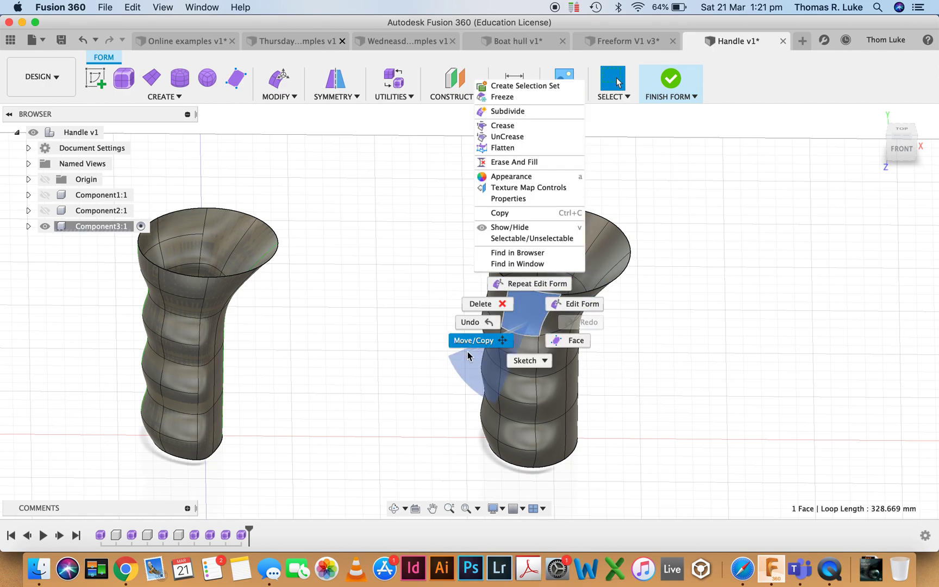
Move the right-hand handle body -221.863 mm along X and confirm its new position.
{"action": "left_click", "coordinate": [474, 341]}
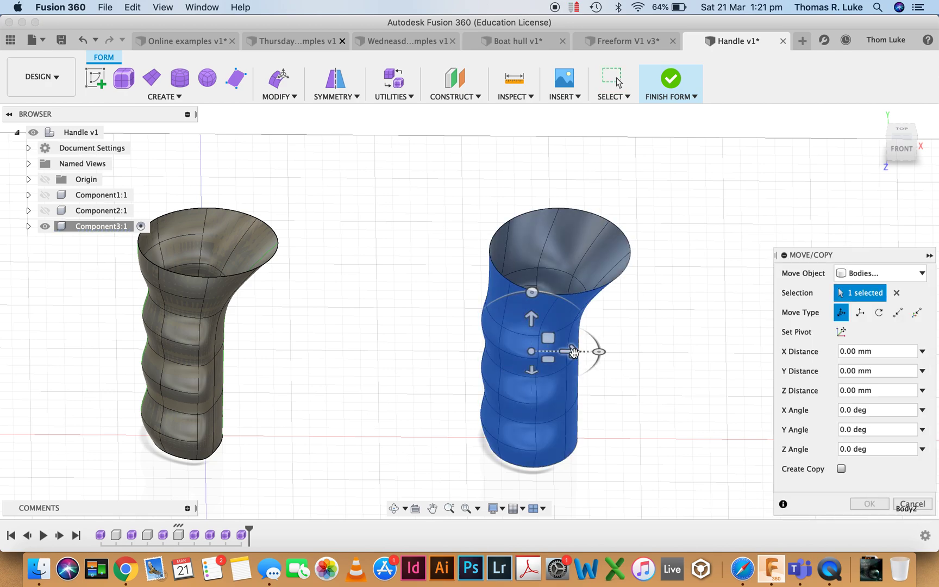
{"action": "left_click_drag", "start_coordinate": [569, 352], "coordinate": [413, 350]}
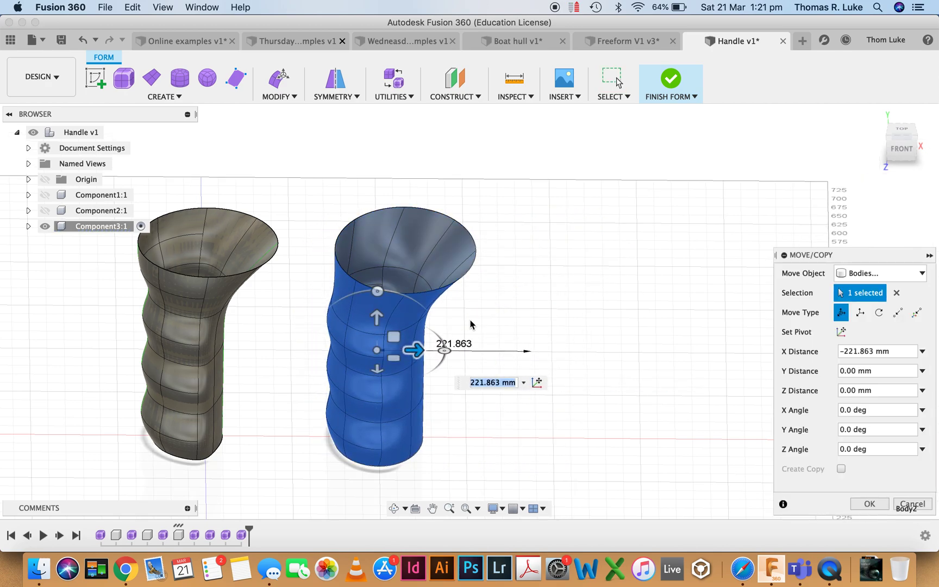
{"action": "left_click", "coordinate": [870, 505]}
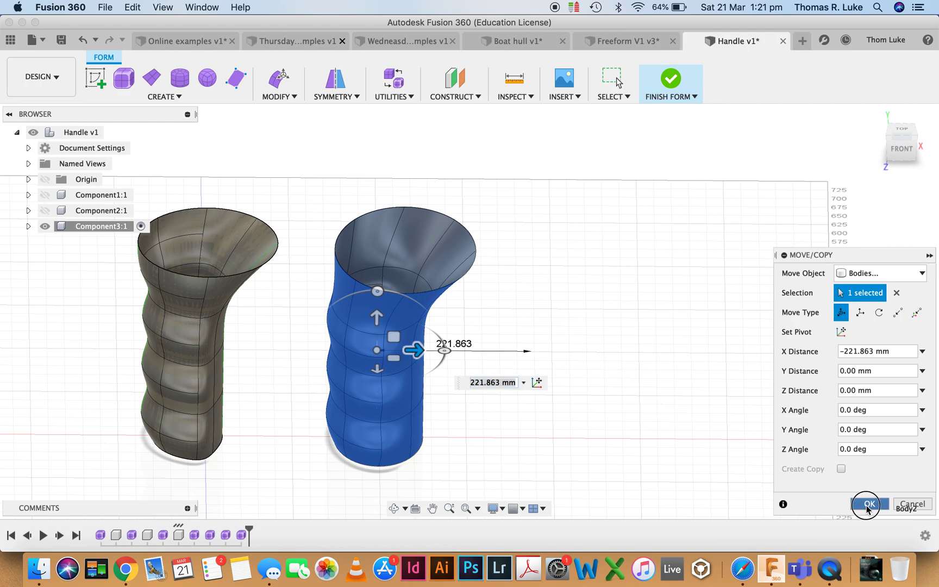
Pick a face on the moved handle and view both handles together.
{"action": "left_click", "coordinate": [279, 97]}
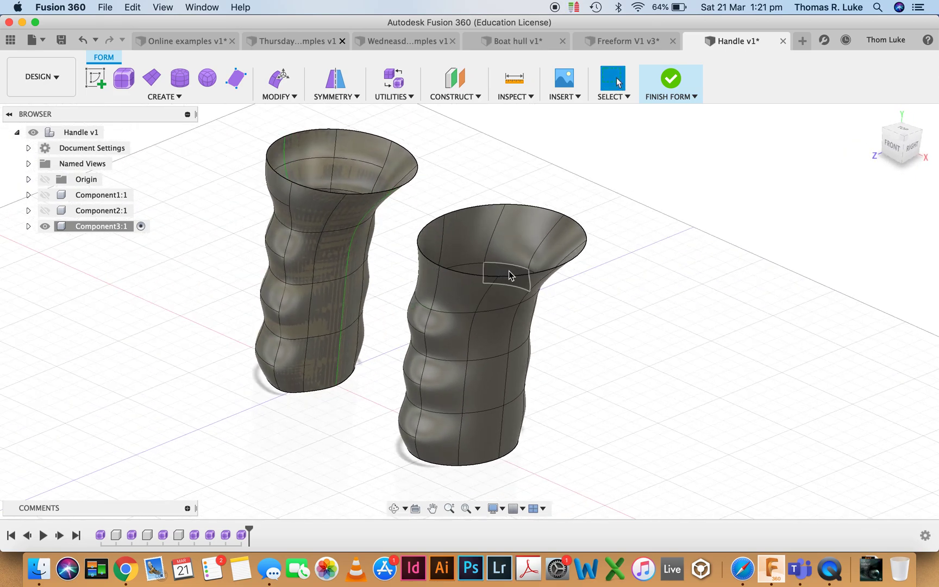
{"action": "left_click", "coordinate": [506, 279]}
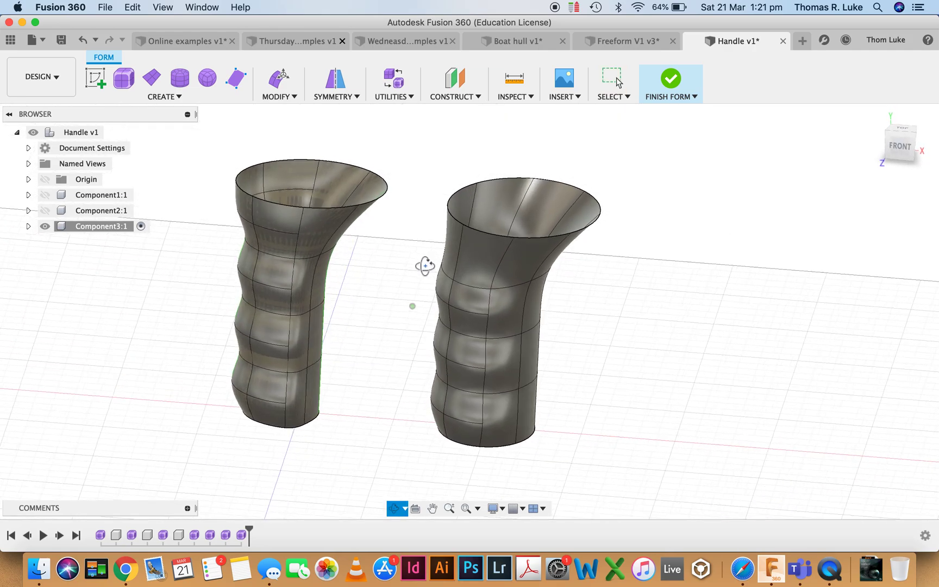
{"action": "left_click_drag", "start_coordinate": [425, 266], "coordinate": [350, 251]}
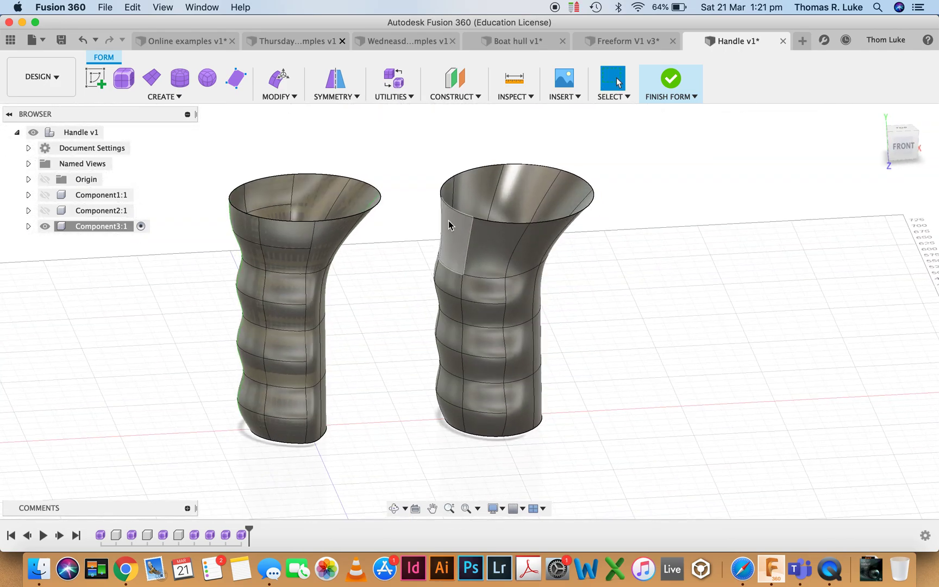
Finish Form so both rippled handles become solid bodies, then switch to the Online examples design.
{"action": "left_click", "coordinate": [671, 79]}
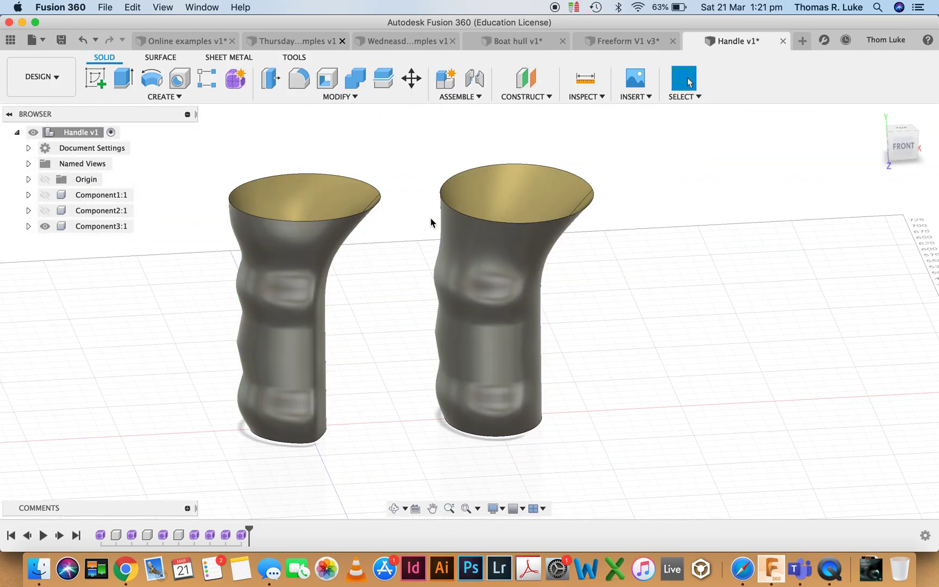
{"action": "left_click", "coordinate": [395, 509]}
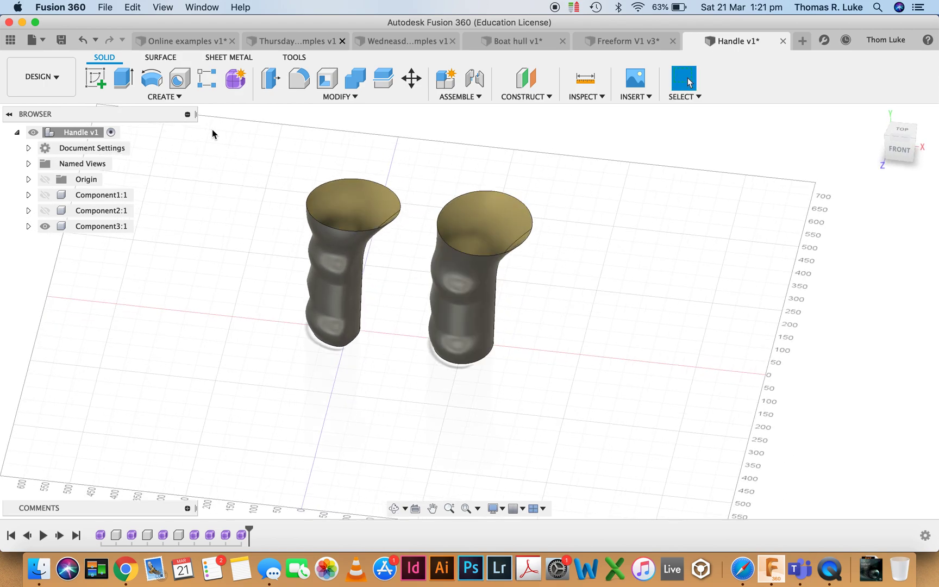
{"action": "mouse_move", "coordinate": [349, 224]}
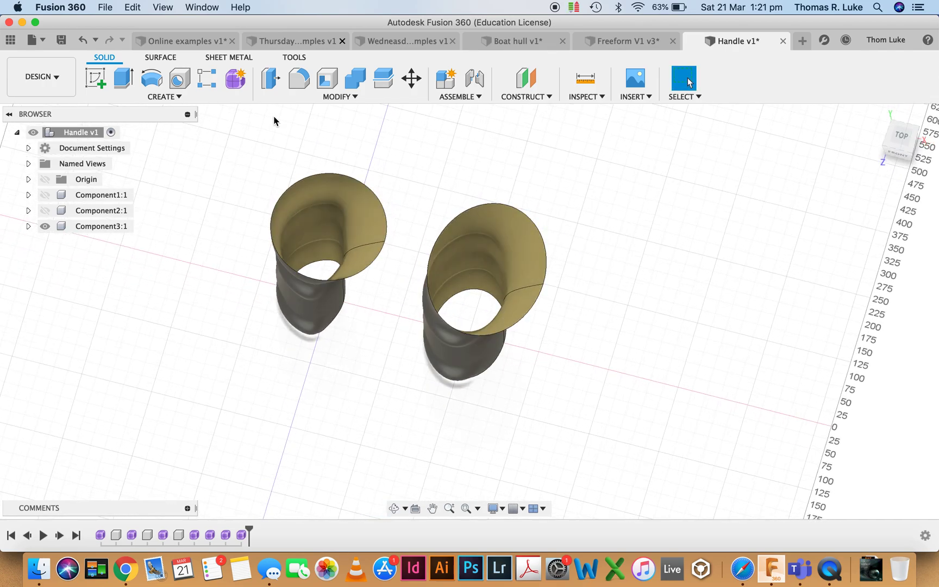
{"action": "left_click", "coordinate": [184, 42]}
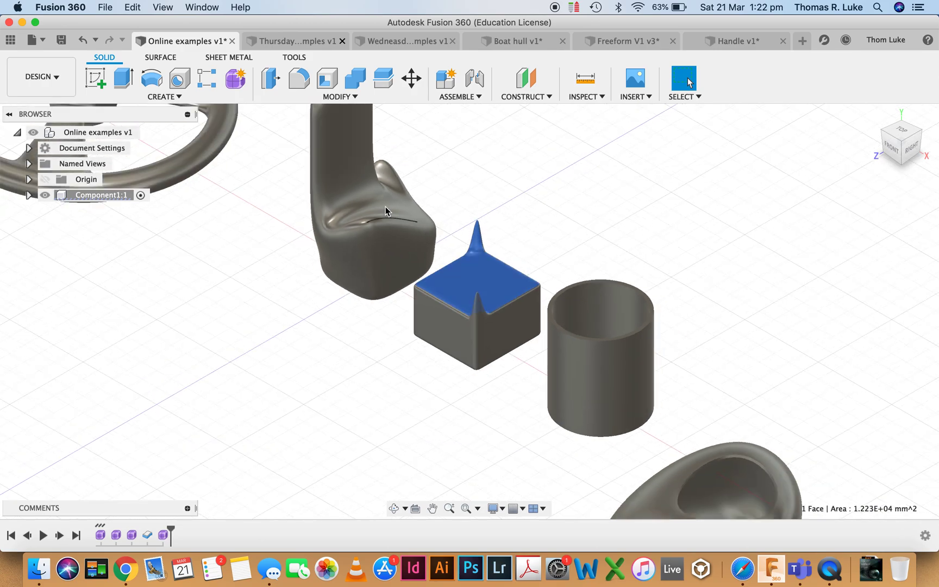
{"action": "left_click", "coordinate": [514, 240]}
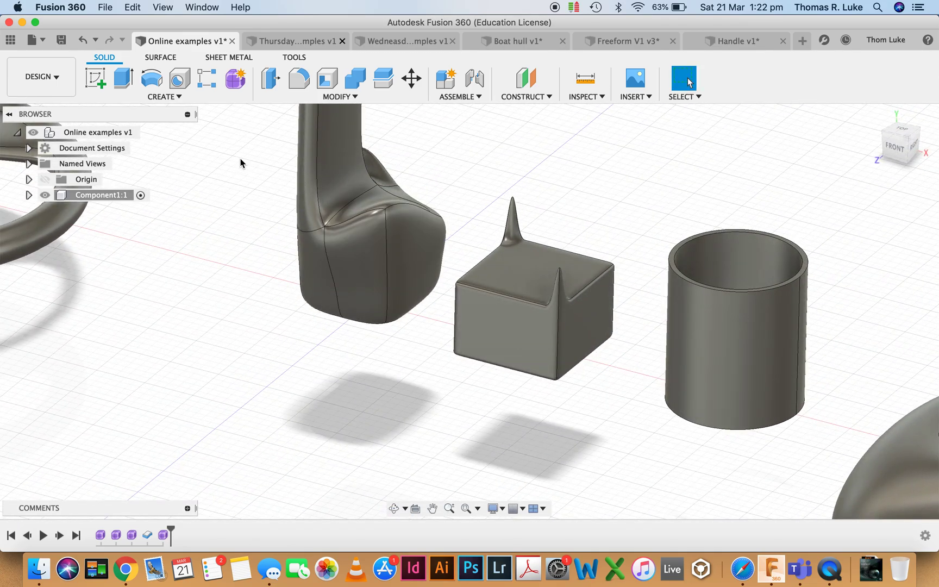
{"action": "left_click", "coordinate": [514, 266]}
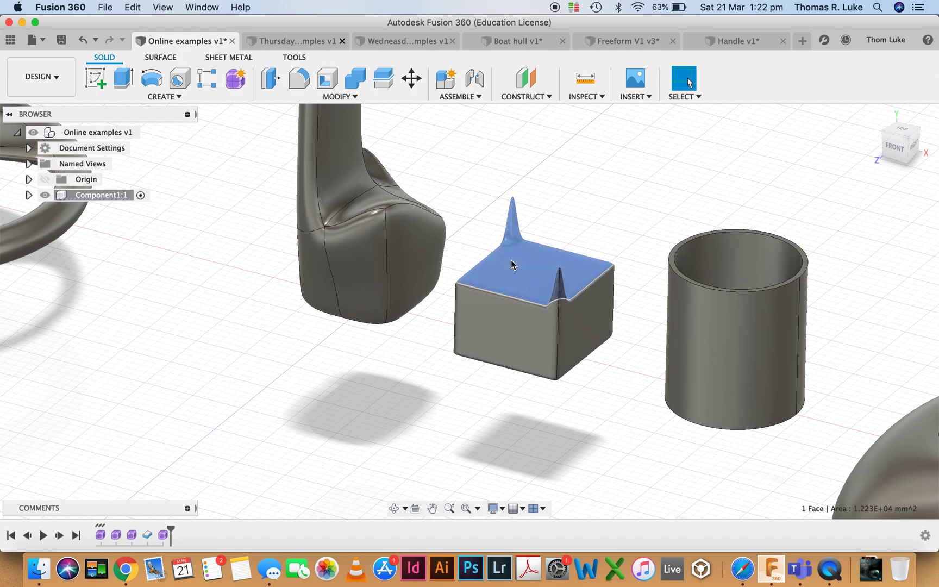
{"action": "right_click", "coordinate": [512, 266]}
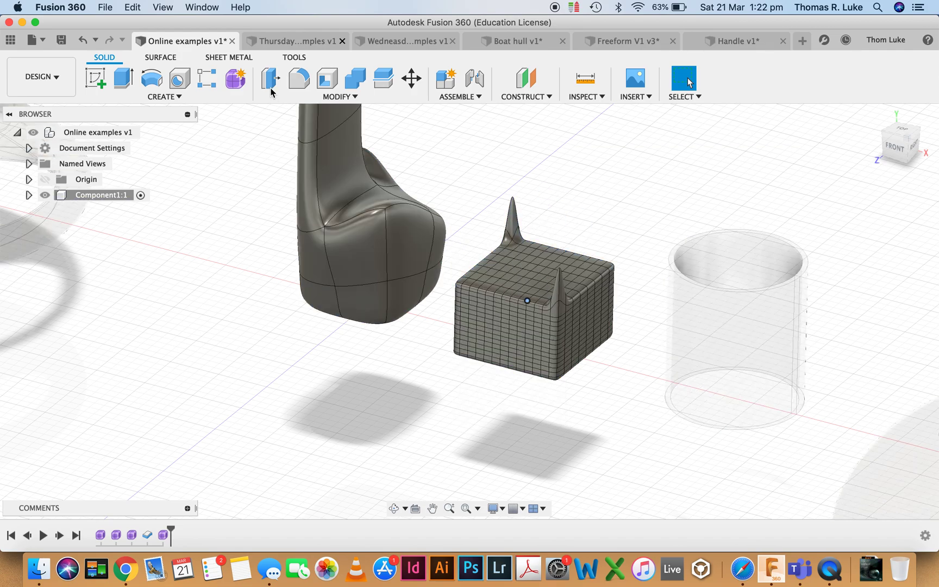
{"action": "left_click", "coordinate": [279, 95]}
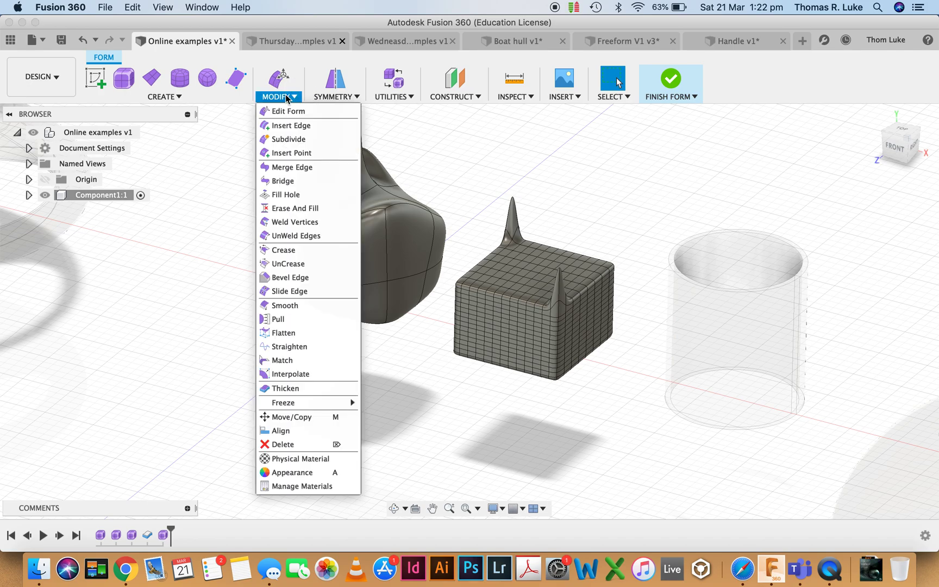
{"action": "left_click", "coordinate": [672, 80]}
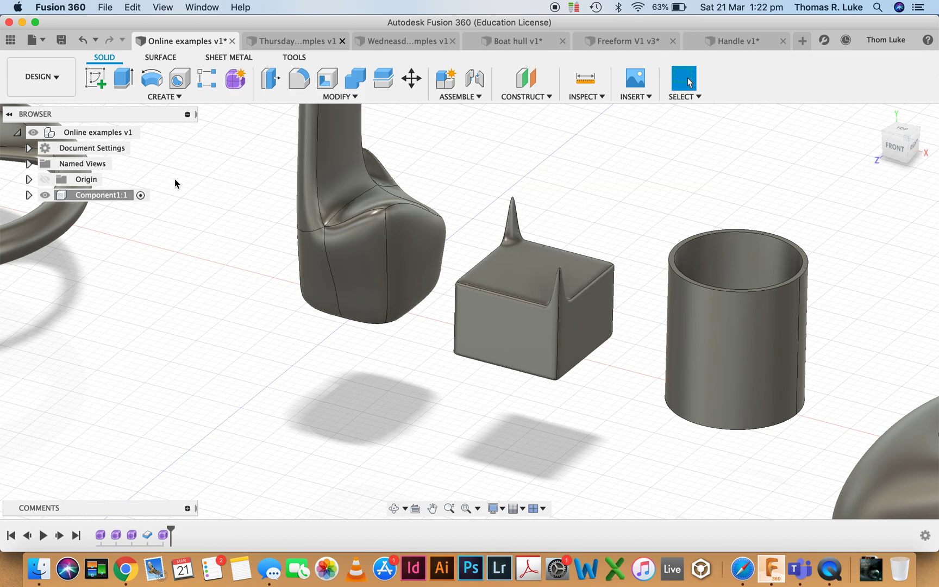
{"action": "mouse_move", "coordinate": [237, 222]}
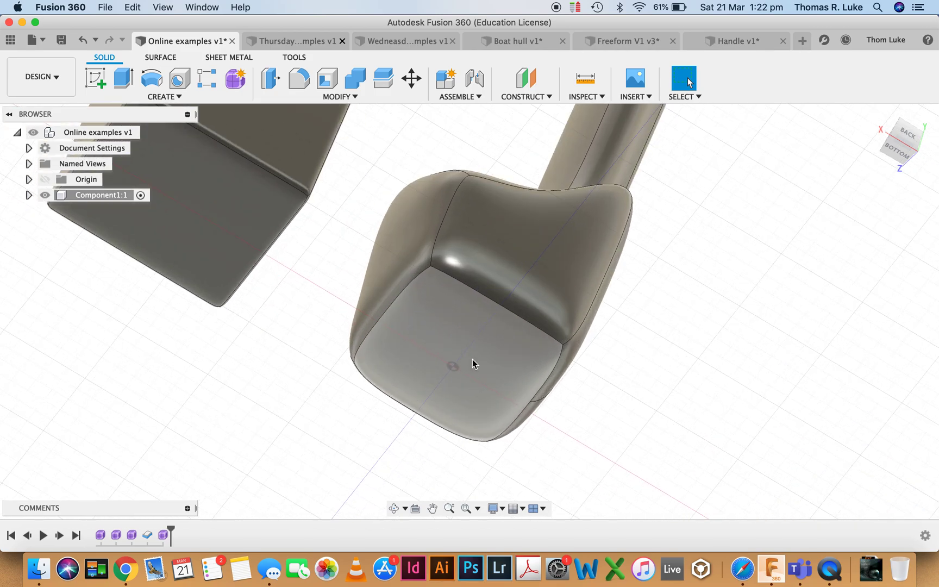
{"action": "mouse_move", "coordinate": [429, 366]}
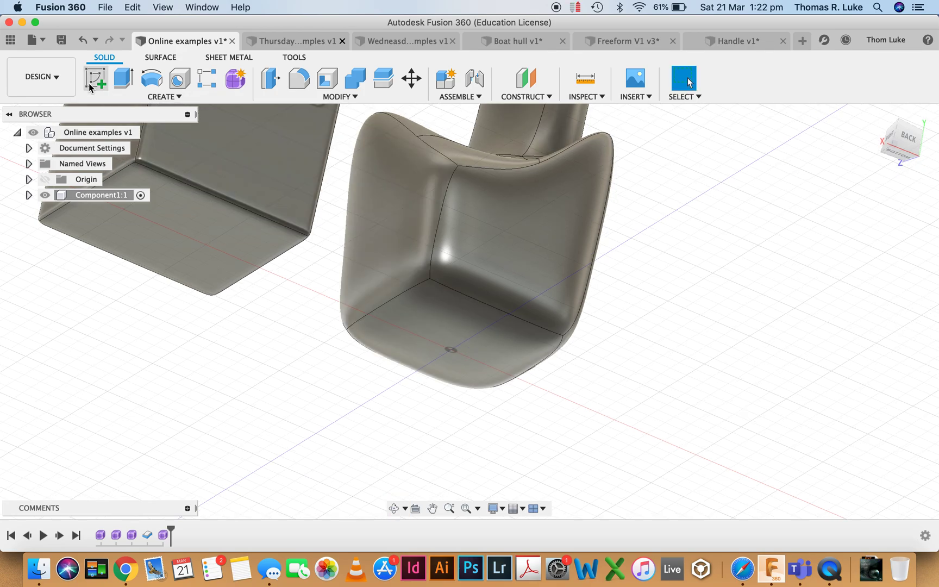
Sketch a 50 mm center-diameter circle at the origin on the body's flat underside and begin extruding it.
{"action": "left_click", "coordinate": [96, 76]}
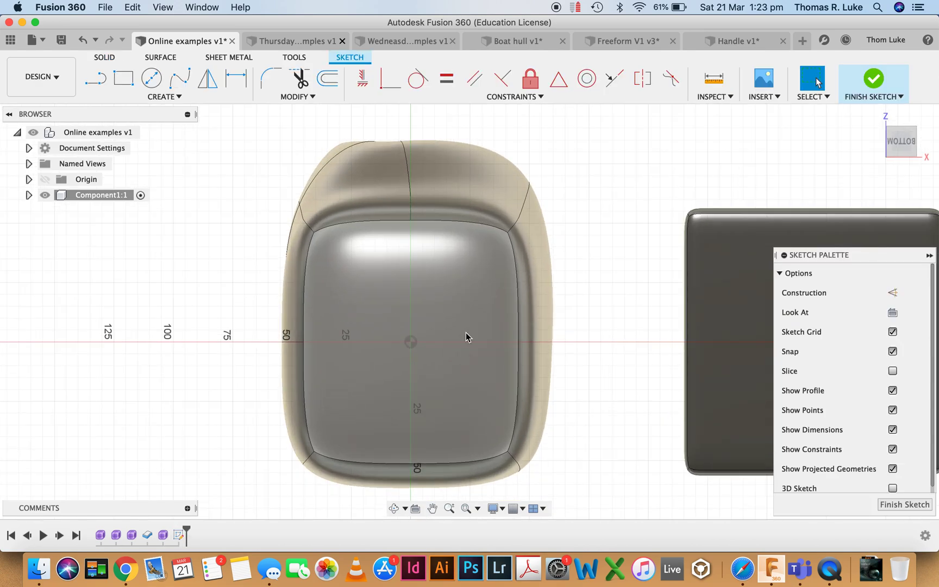
{"action": "left_click", "coordinate": [153, 81]}
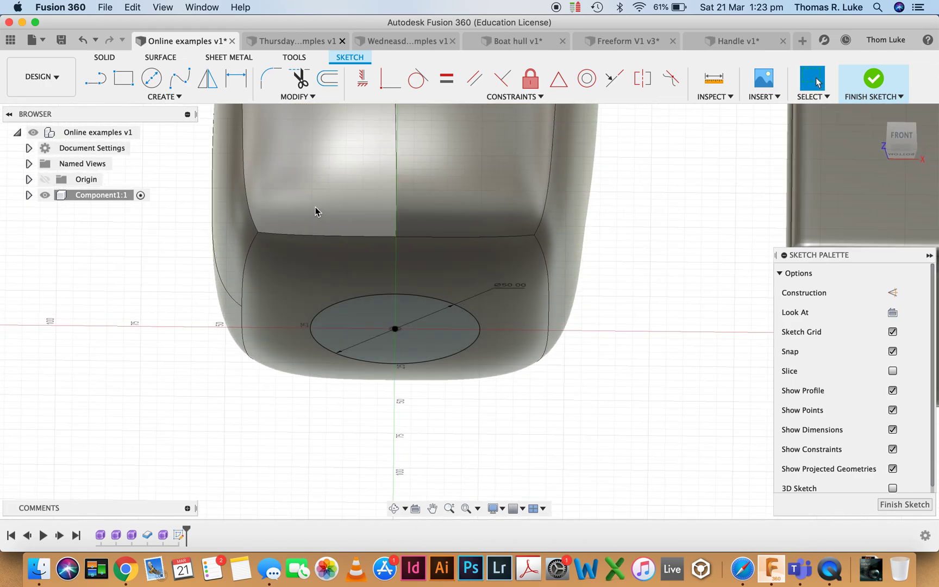
{"action": "left_click", "coordinate": [163, 97]}
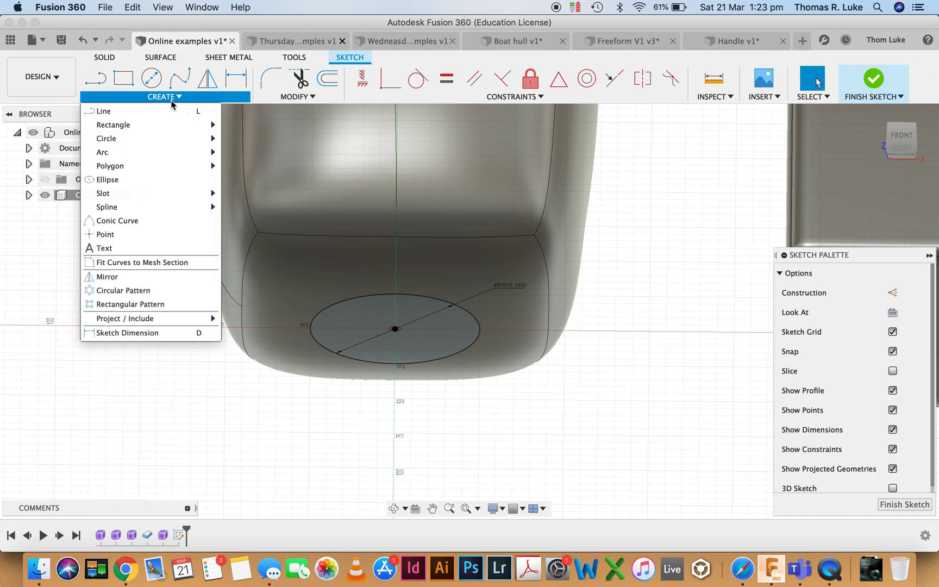
{"action": "left_click", "coordinate": [877, 79]}
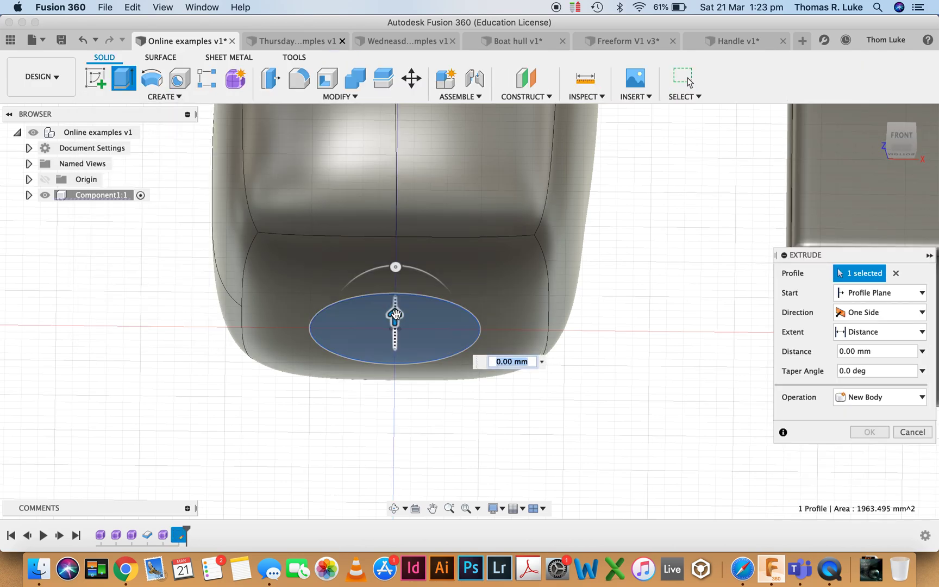
Extrude the circle profile into the body as a Cut to make a circular hole.
{"action": "left_click_drag", "start_coordinate": [396, 314], "coordinate": [395, 222]}
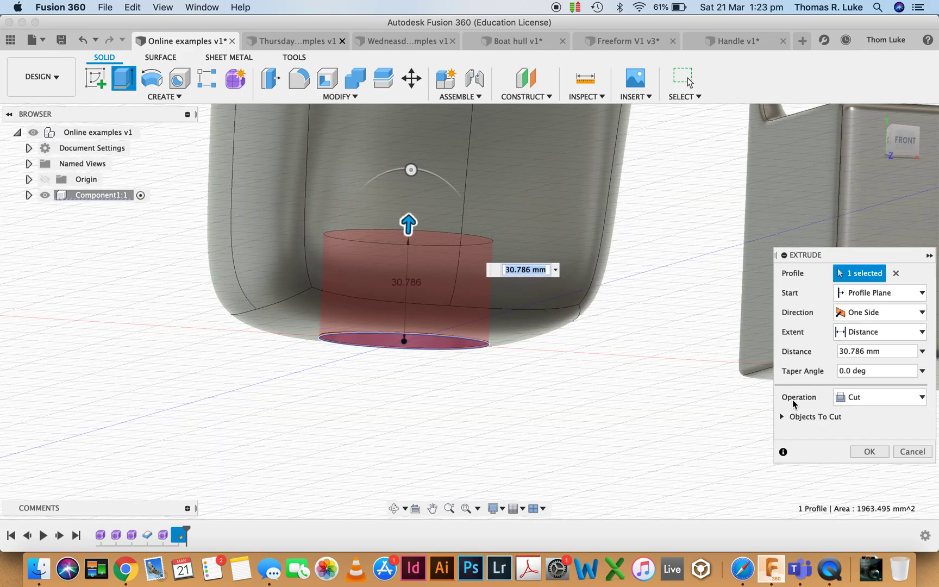
{"action": "left_click", "coordinate": [870, 452]}
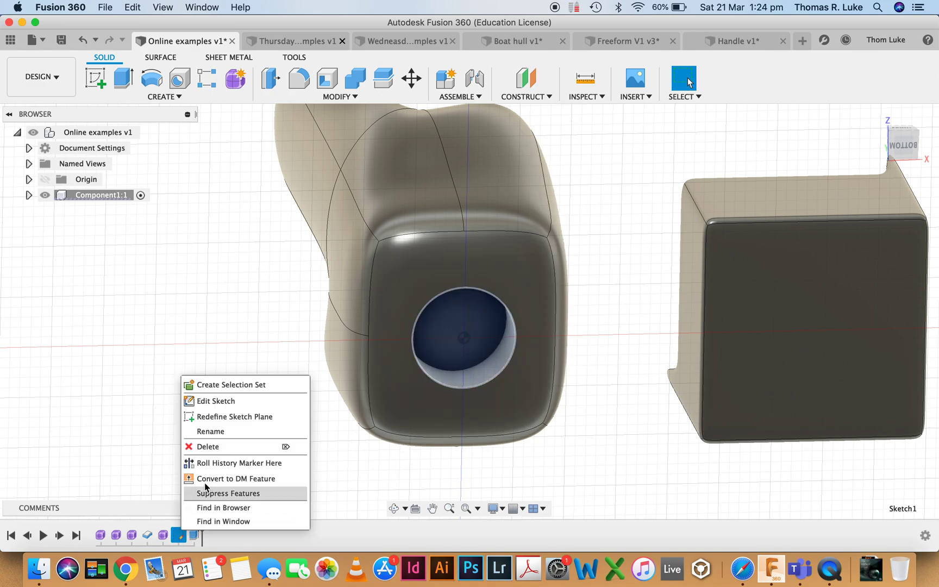
Edit Sketch1 and change the hole circle's diameter dimension so the cut updates.
{"action": "left_click", "coordinate": [215, 401]}
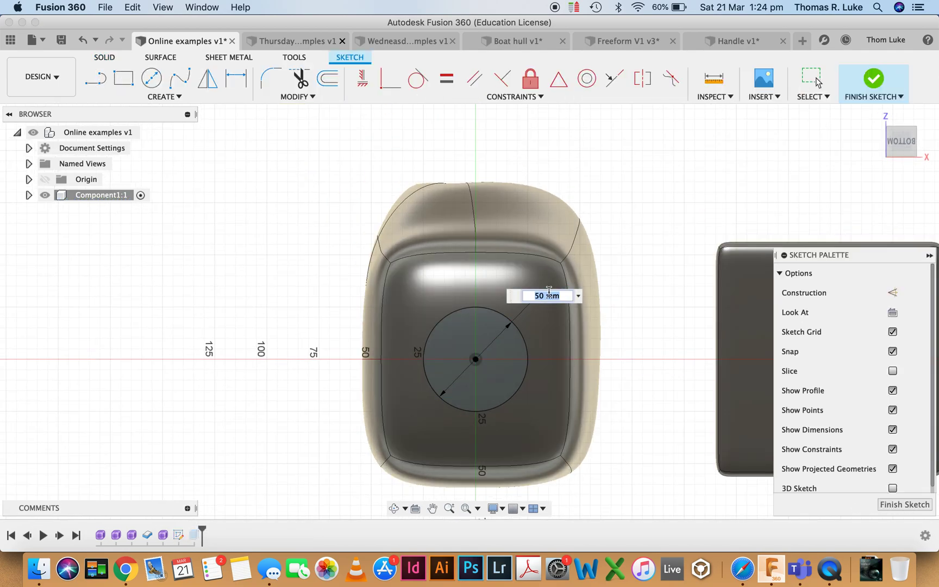
{"action": "type", "text": "4"}
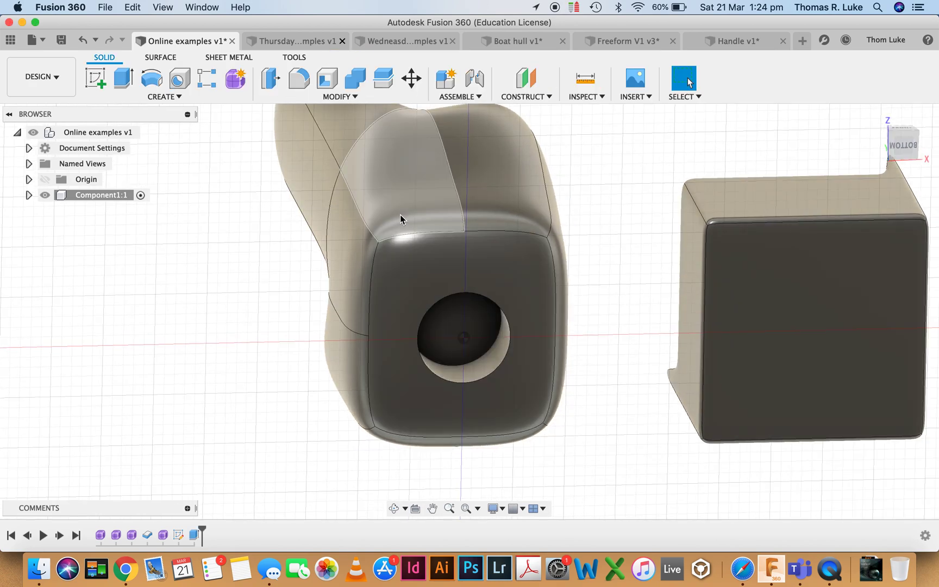
Shell the body with 2 mm inside thickness, removing the hole's bottom face to hollow it.
{"action": "left_click", "coordinate": [327, 79]}
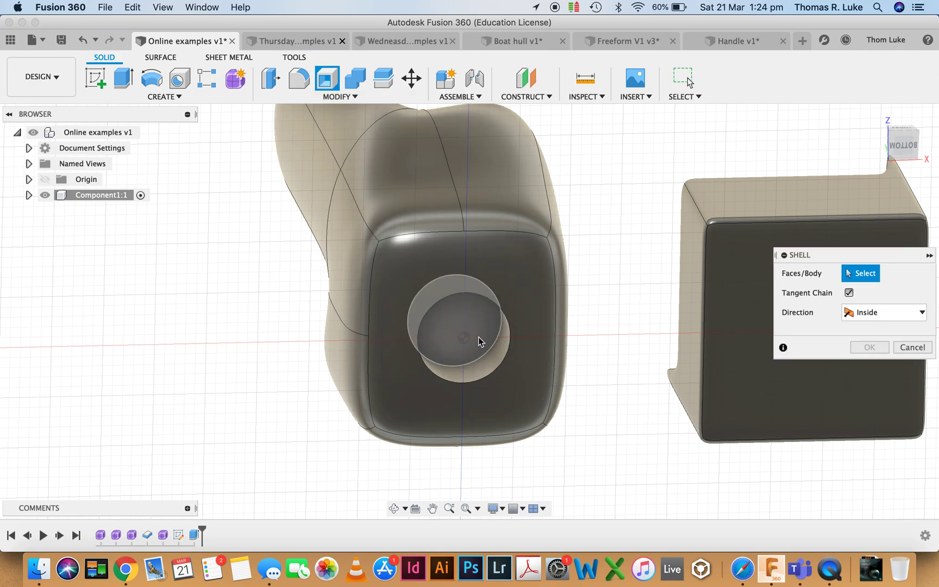
{"action": "left_click", "coordinate": [459, 332]}
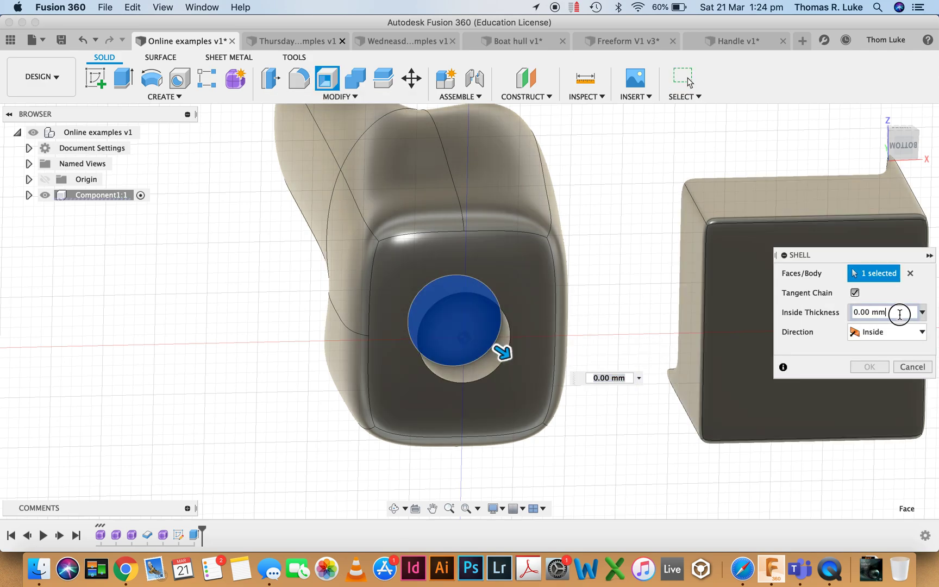
{"action": "type", "text": "2"}
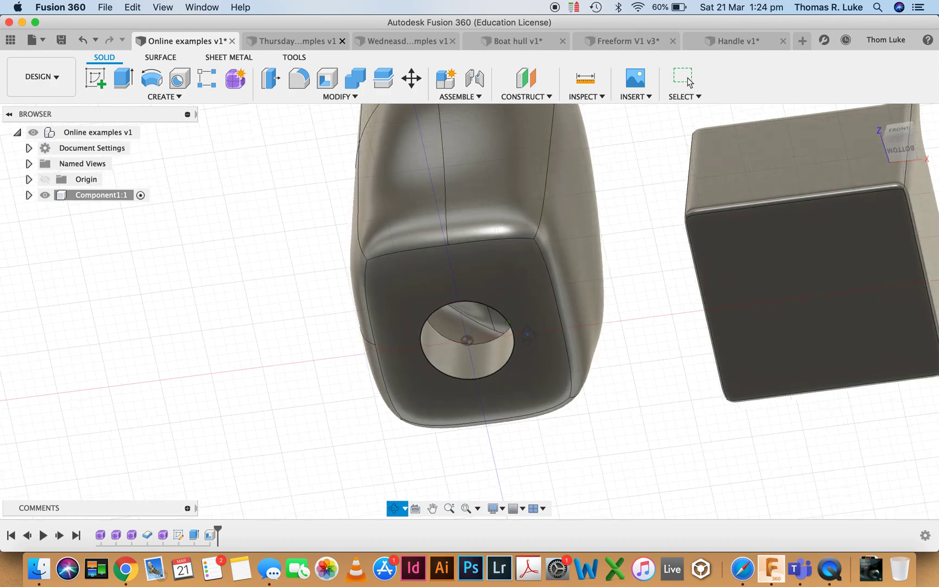
{"action": "left_click", "coordinate": [684, 77]}
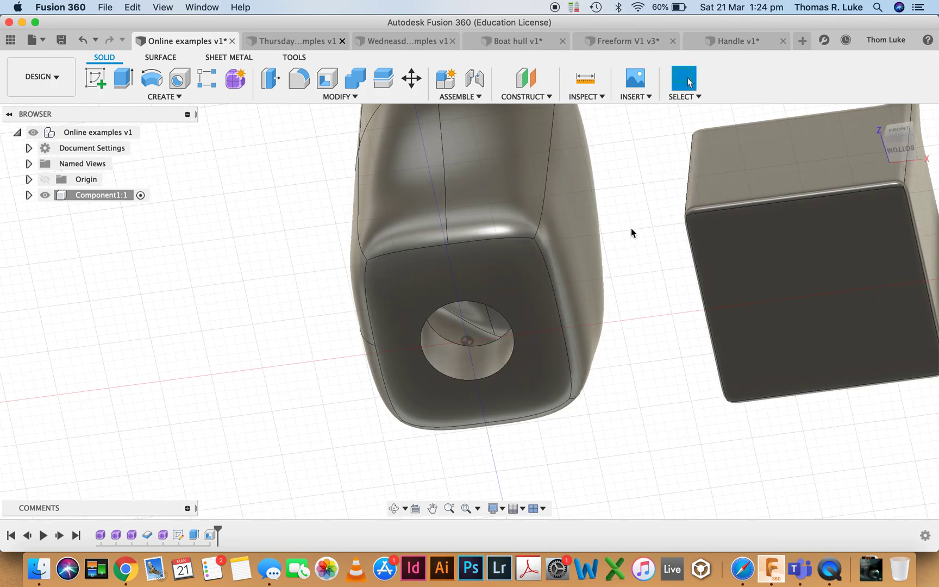